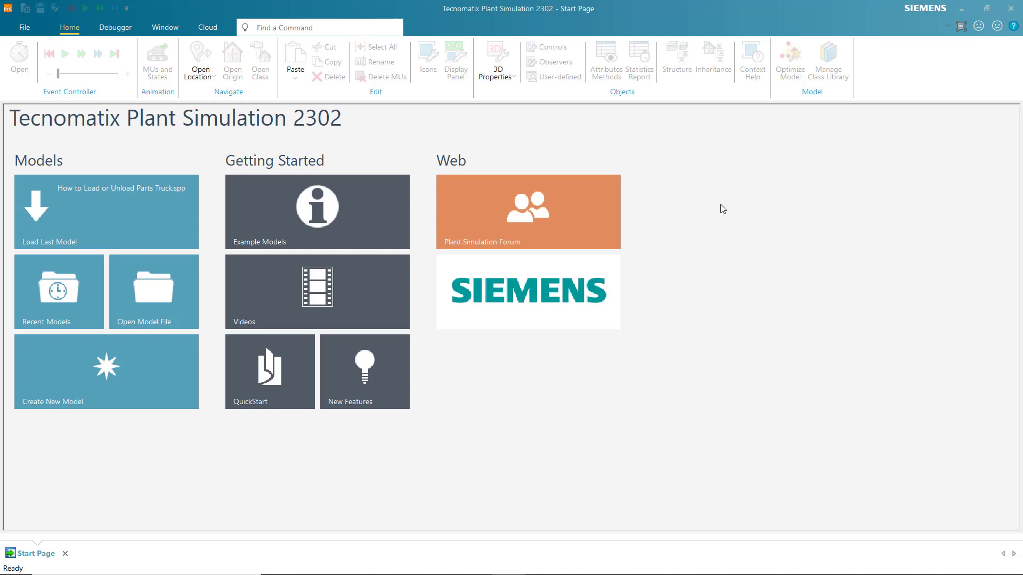
{"action": "mouse_move", "coordinate": [720, 206]}
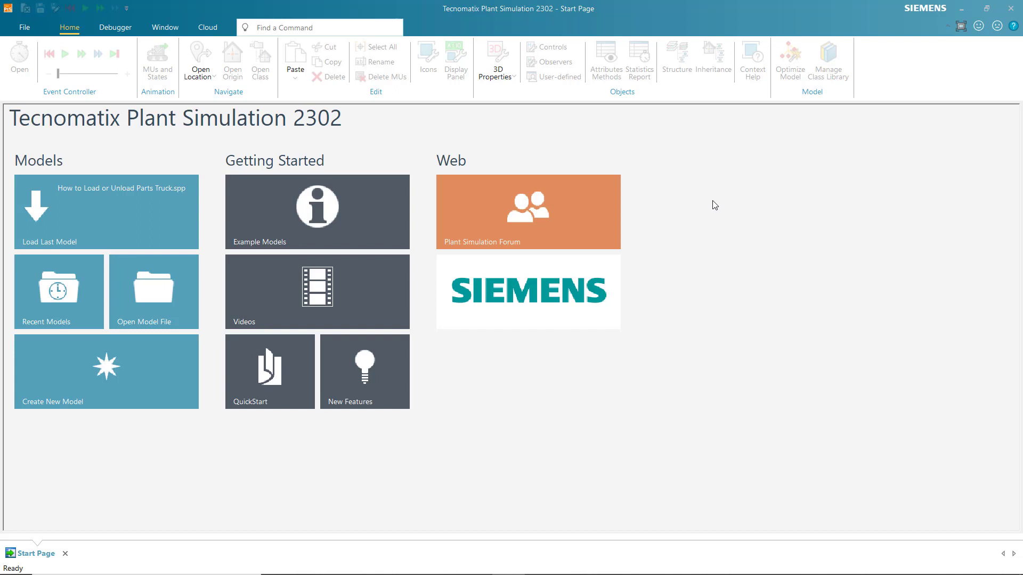
{"action": "mouse_move", "coordinate": [707, 204]}
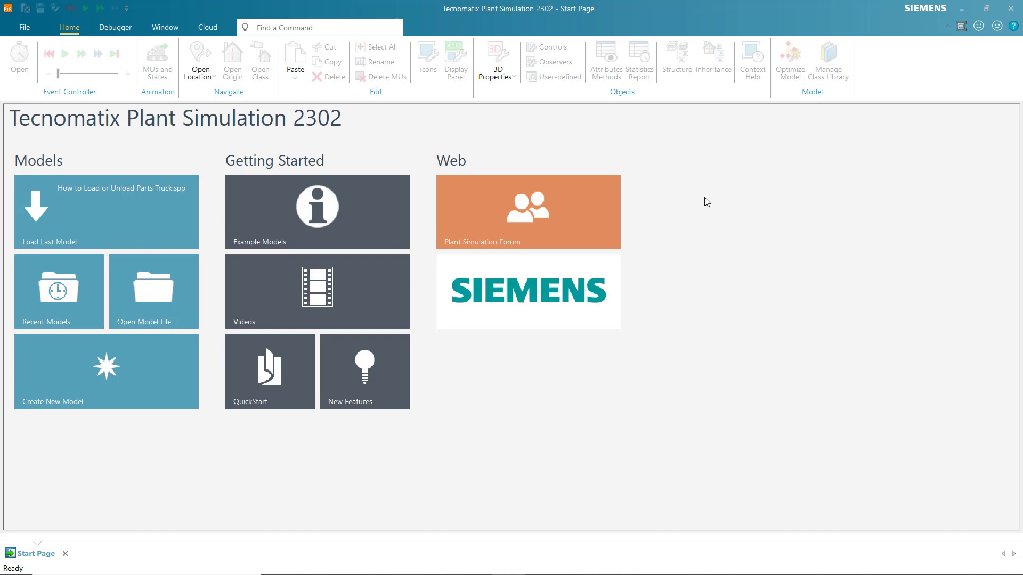
{"action": "mouse_move", "coordinate": [700, 199]}
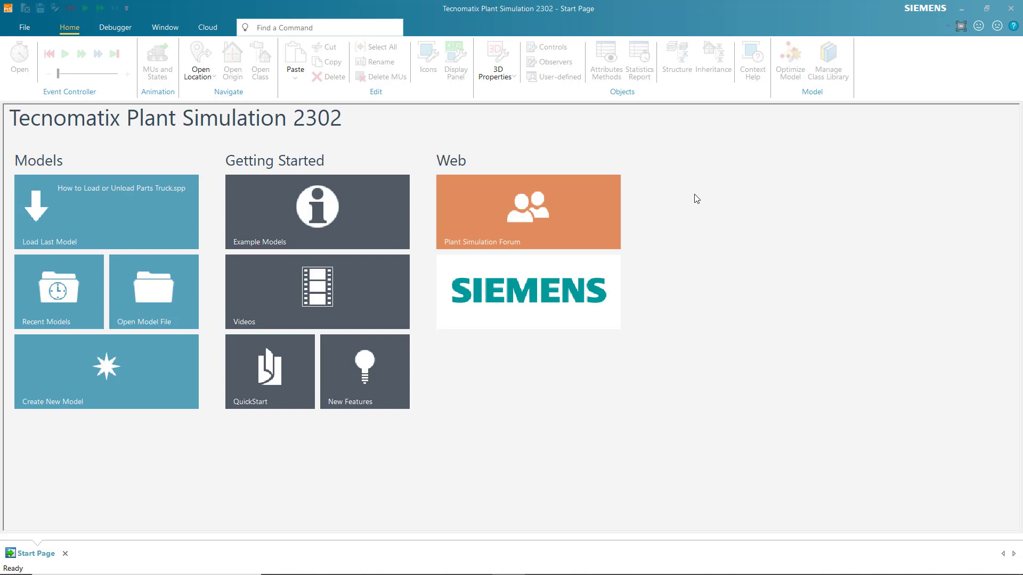
{"action": "mouse_move", "coordinate": [691, 206]}
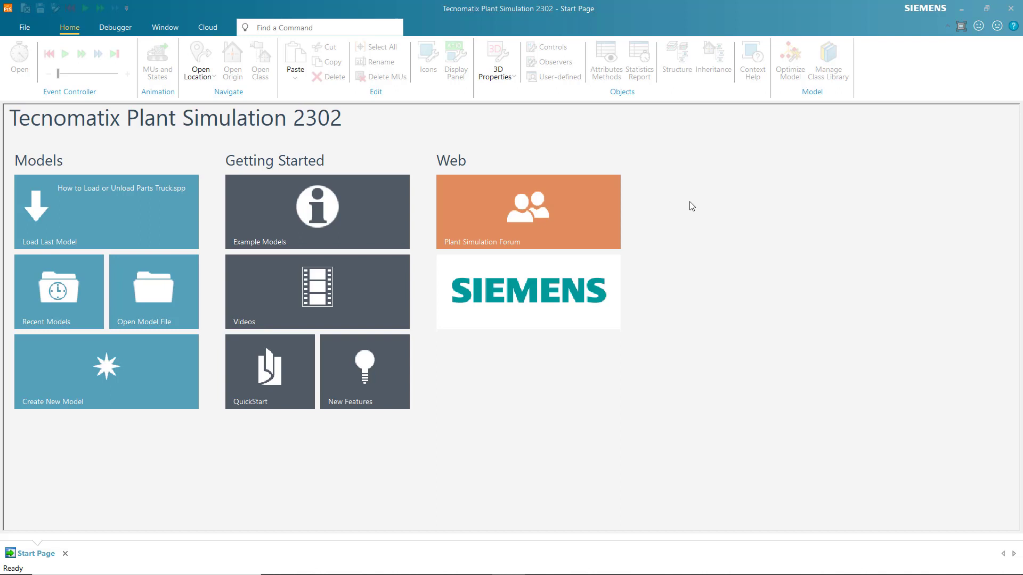
{"action": "mouse_move", "coordinate": [682, 215]}
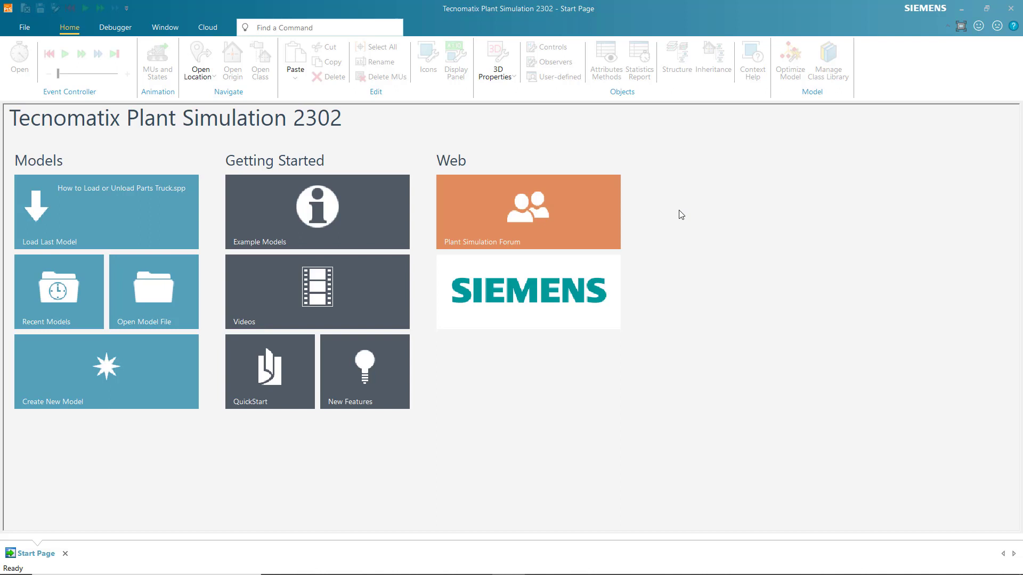
{"action": "mouse_move", "coordinate": [700, 238]}
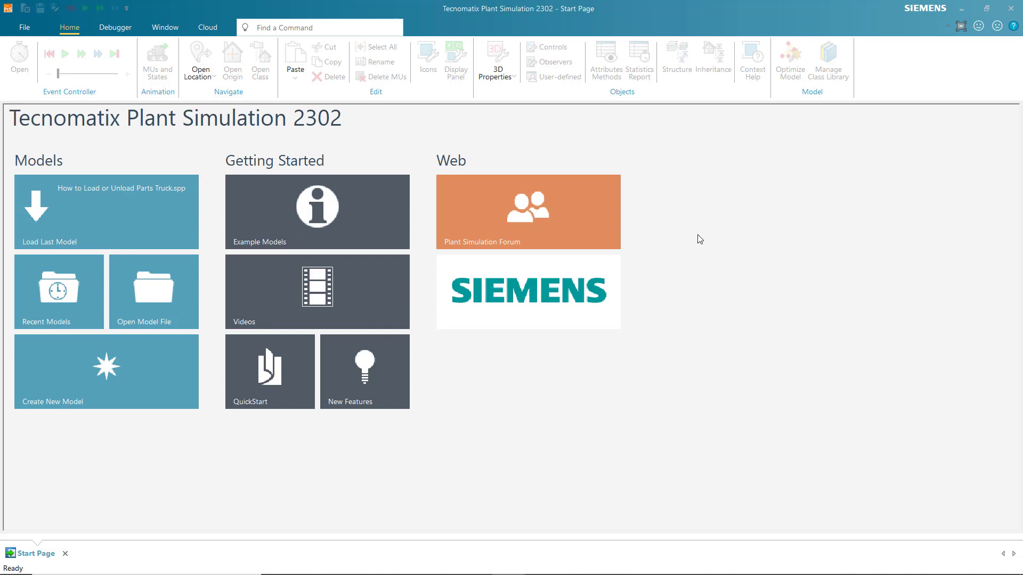
{"action": "mouse_move", "coordinate": [639, 441]}
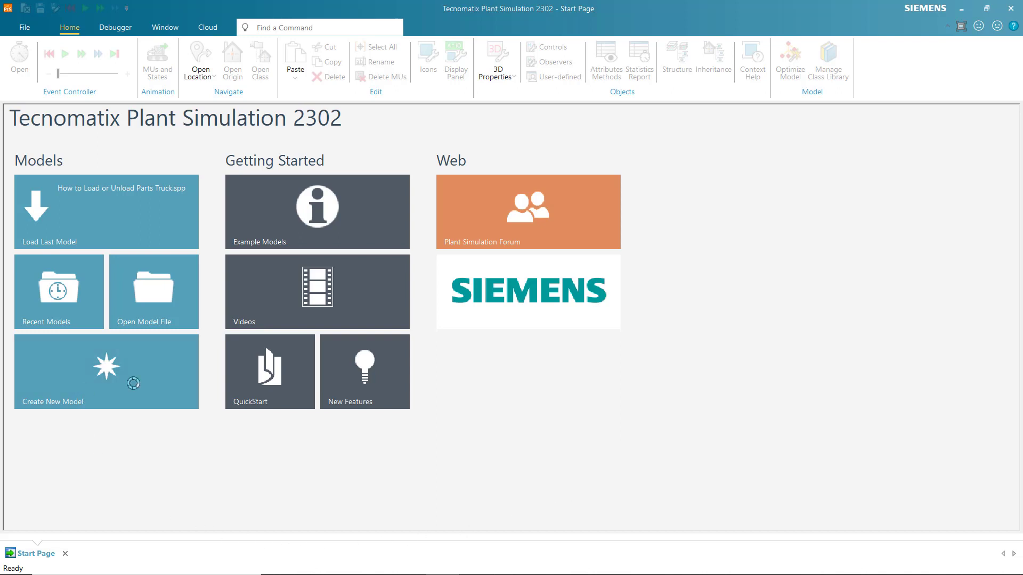
Start a new empty model with the Toolbox and Class Library panels shown
{"action": "left_click", "coordinate": [106, 371]}
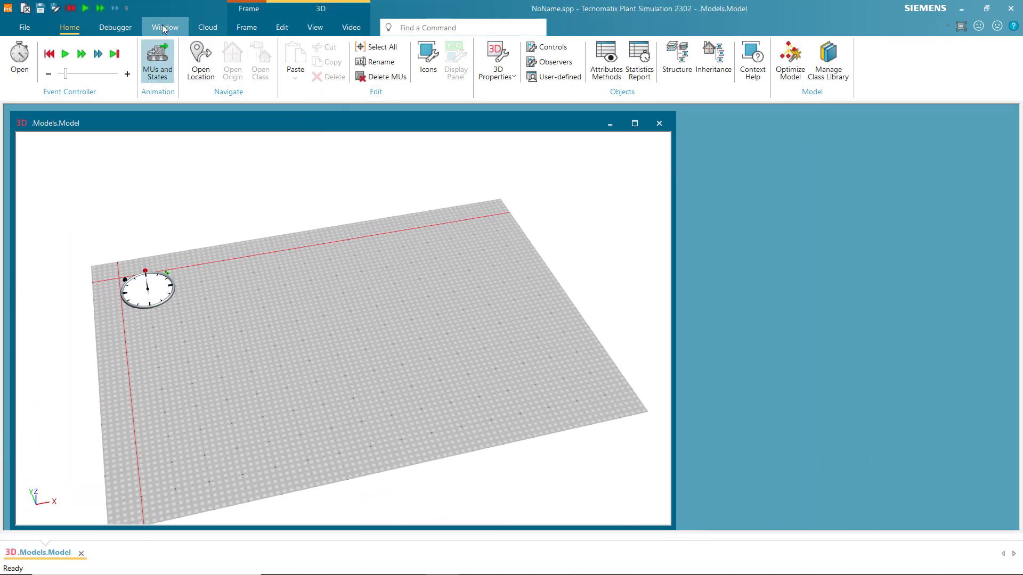
{"action": "left_click", "coordinate": [164, 27]}
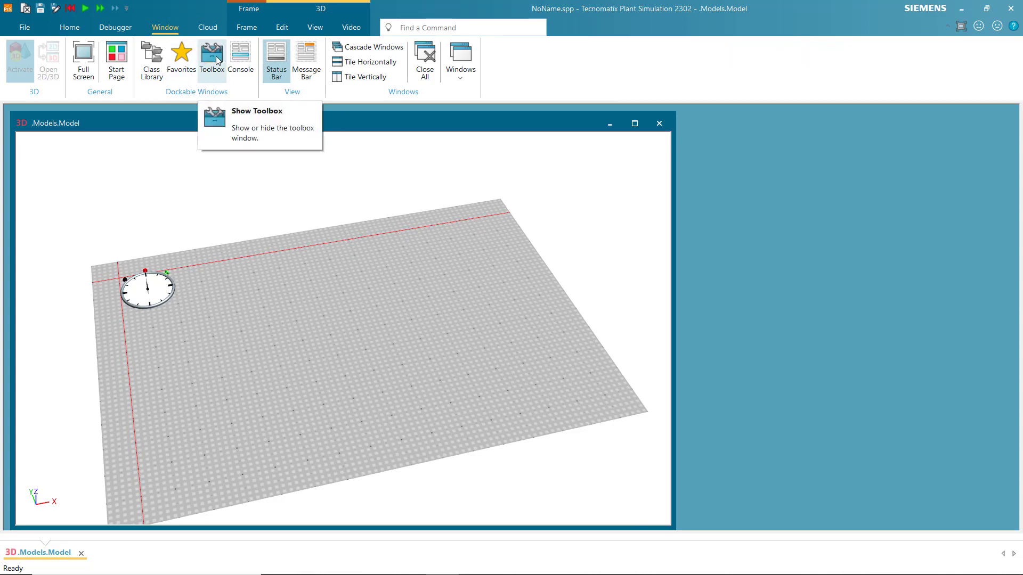
{"action": "left_click", "coordinate": [151, 60]}
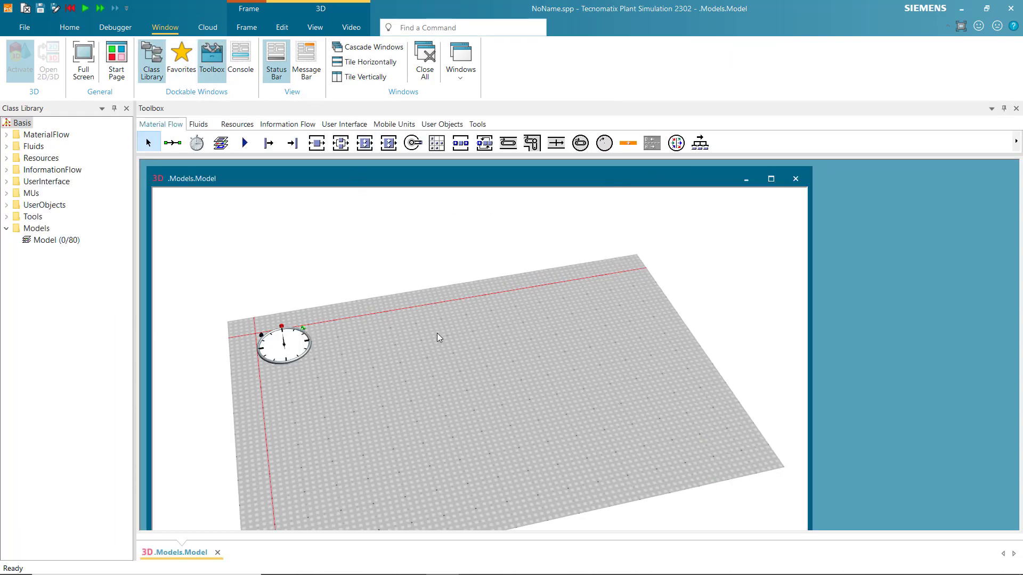
{"action": "mouse_move", "coordinate": [253, 271]}
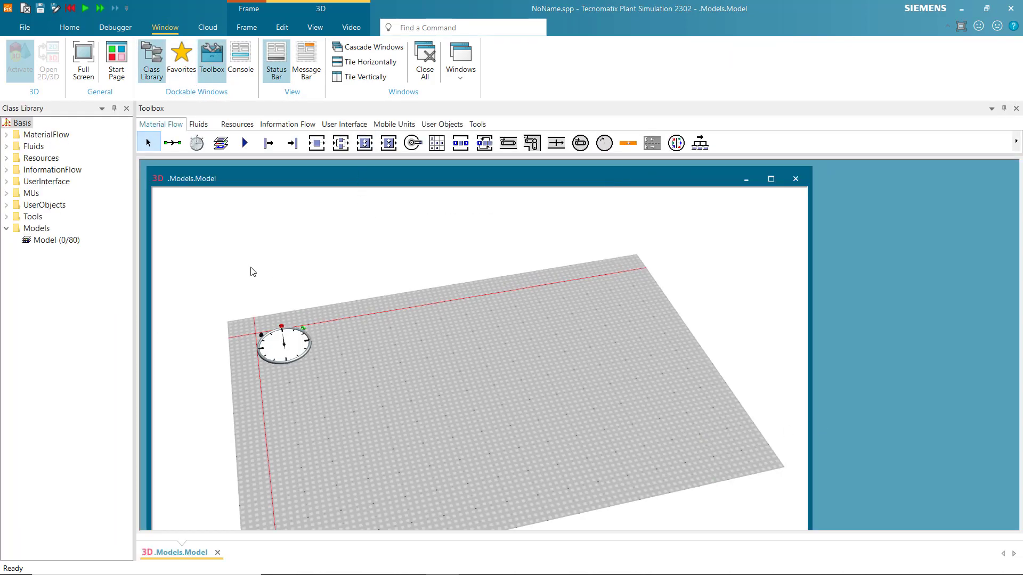
{"action": "mouse_move", "coordinate": [267, 143]}
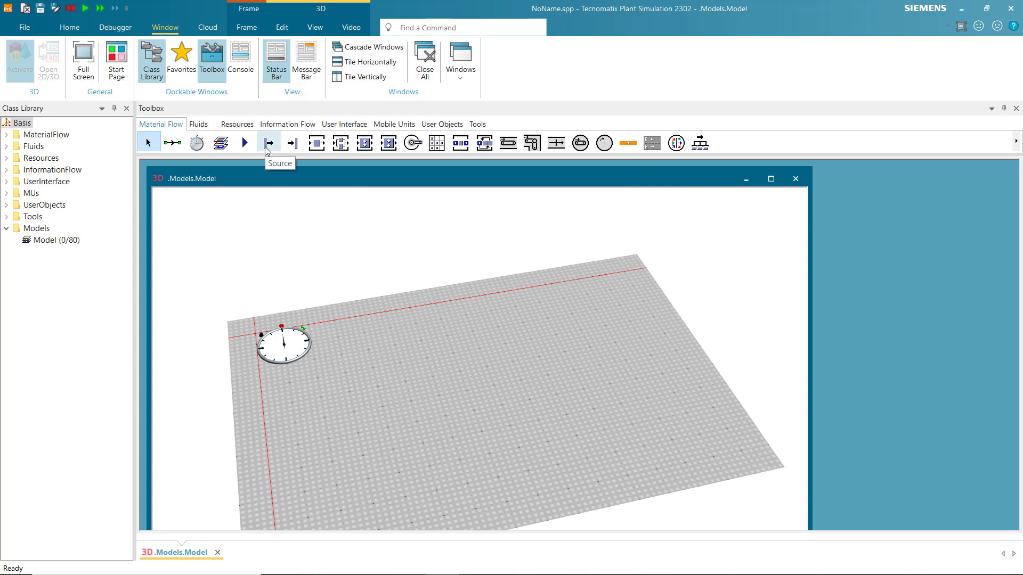
Place a Source, a Station and a Drain from the Material Flow toolbox on the floor
{"action": "left_click", "coordinate": [308, 417]}
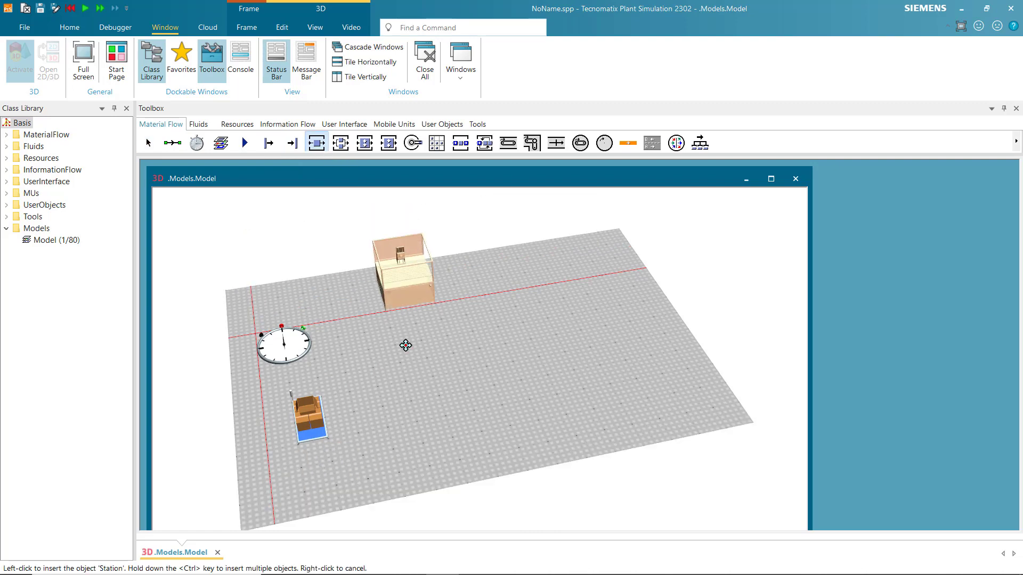
{"action": "left_click", "coordinate": [404, 378]}
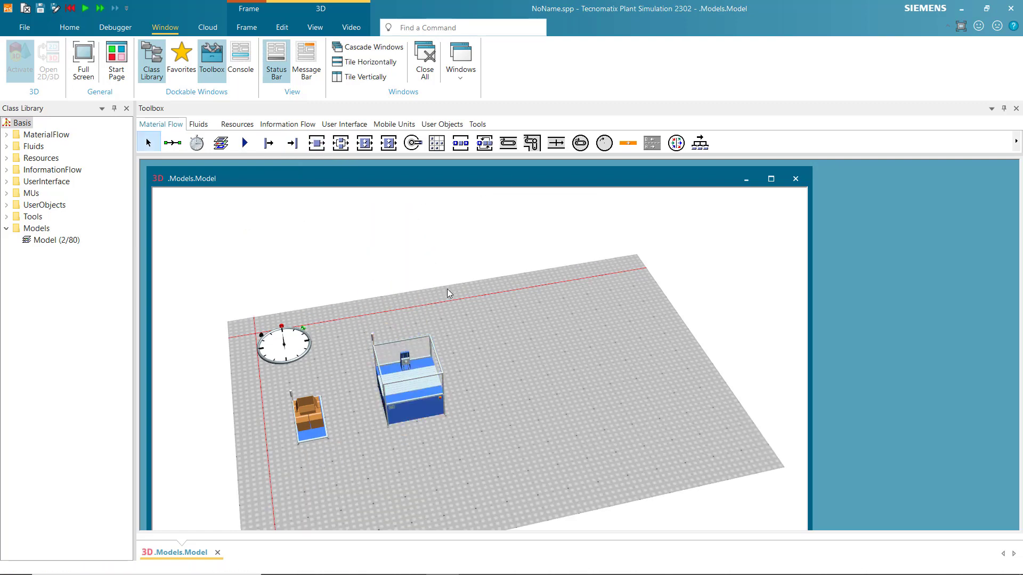
{"action": "left_click", "coordinate": [291, 142]}
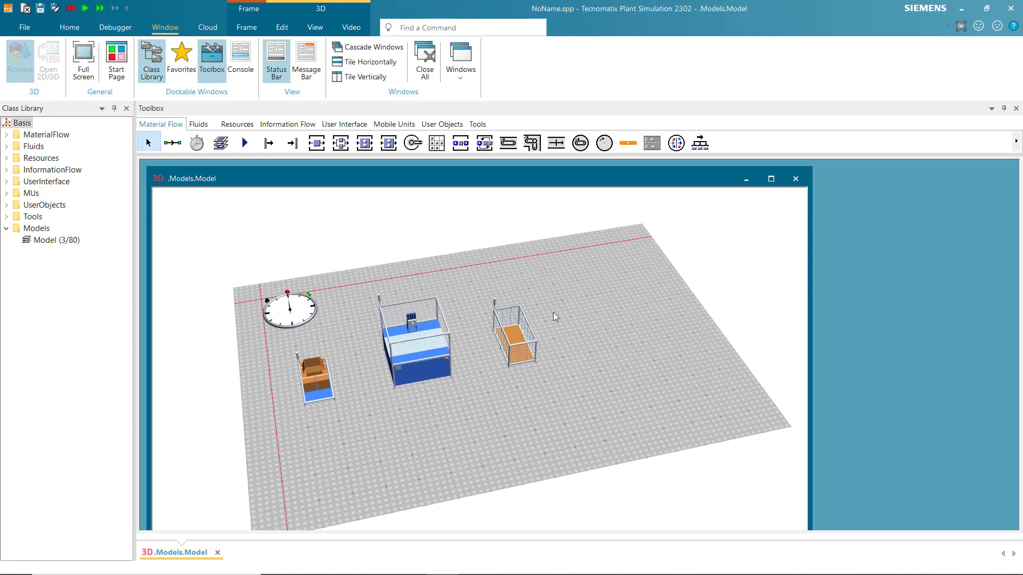
{"action": "mouse_move", "coordinate": [341, 174]}
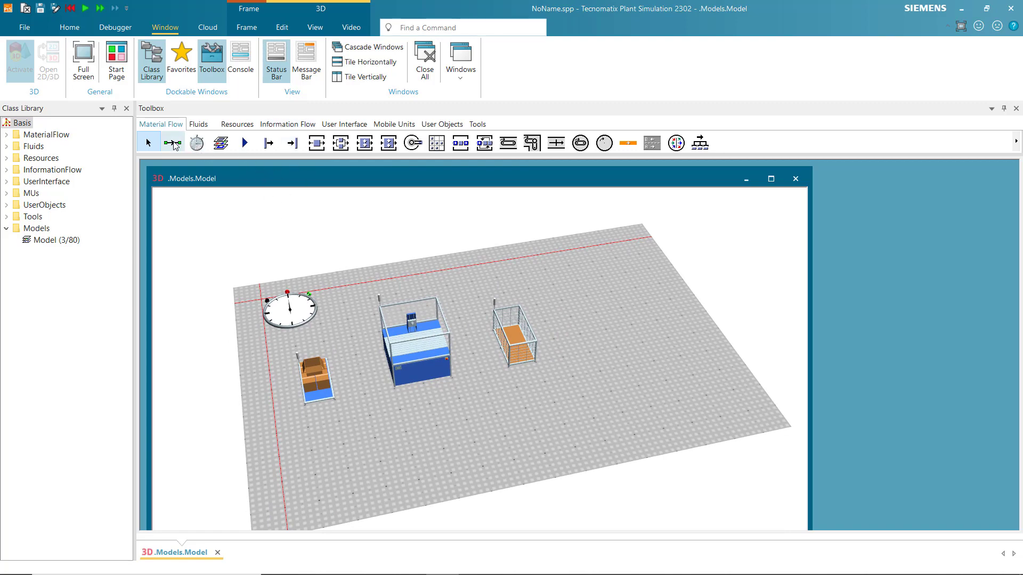
Draw connectors from Source to Station and from Station to Drain
{"action": "left_click", "coordinate": [172, 143]}
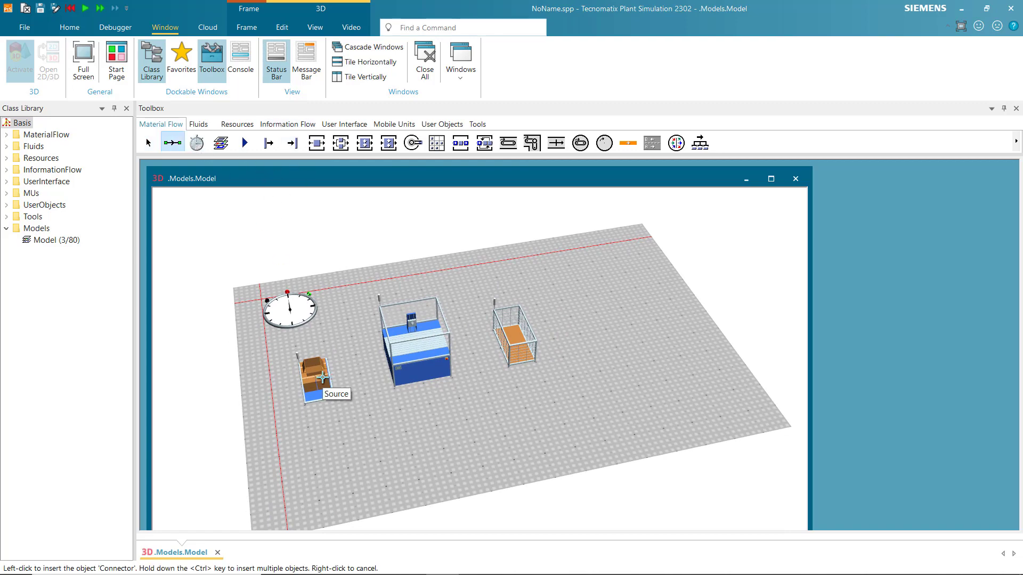
{"action": "left_click", "coordinate": [411, 349]}
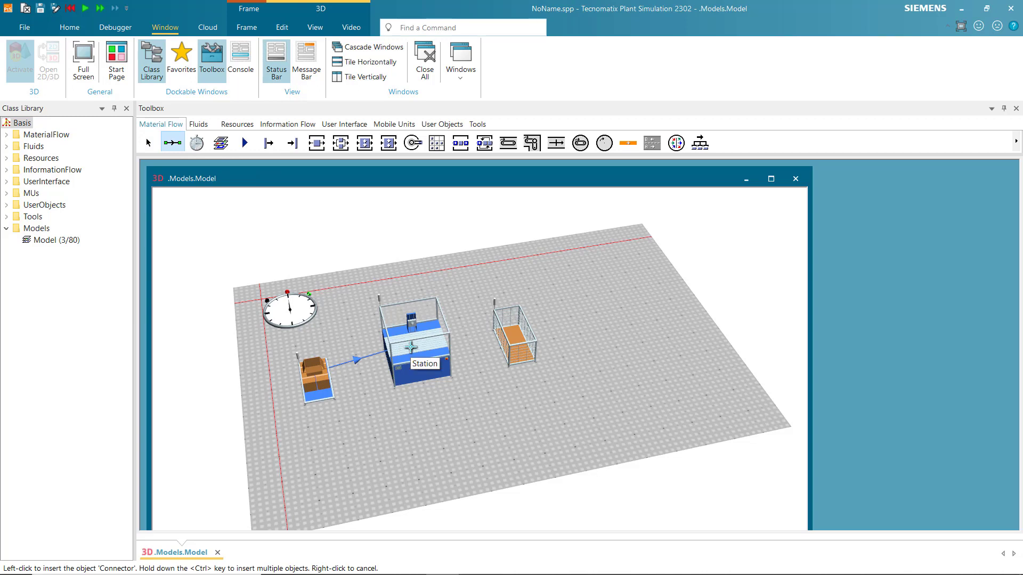
{"action": "left_click", "coordinate": [515, 345]}
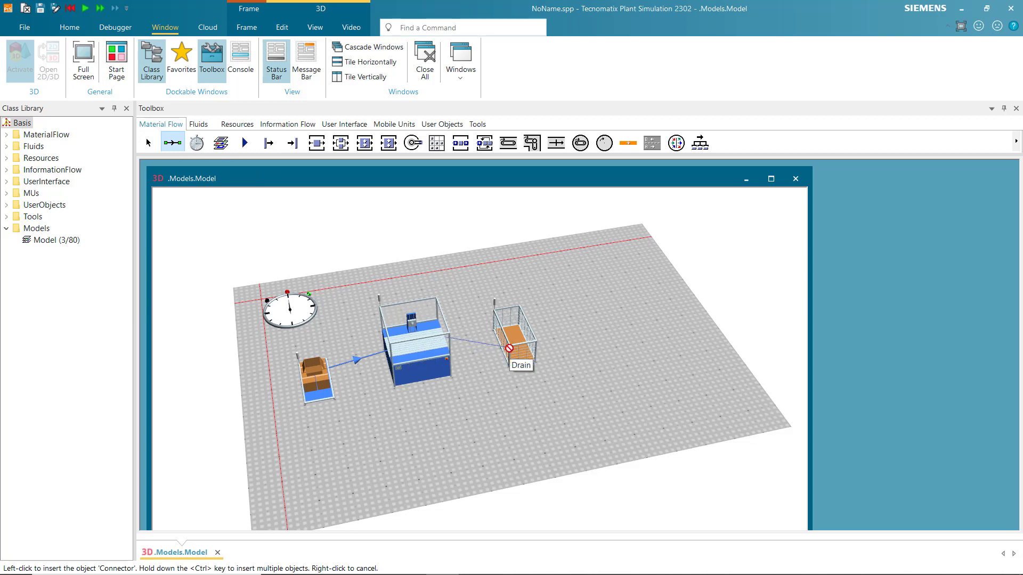
{"action": "left_click", "coordinate": [344, 124]}
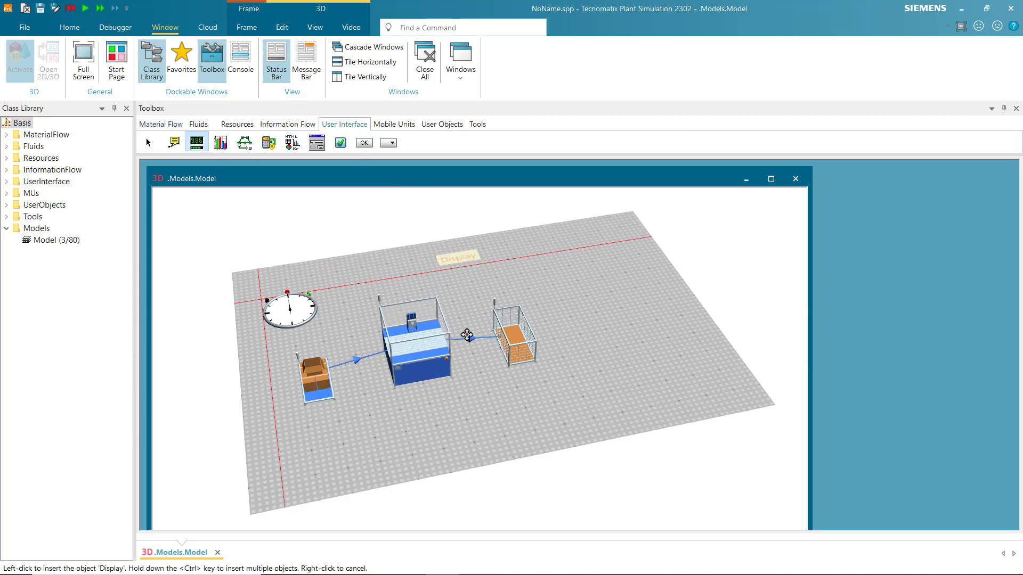
{"action": "mouse_move", "coordinate": [508, 381]}
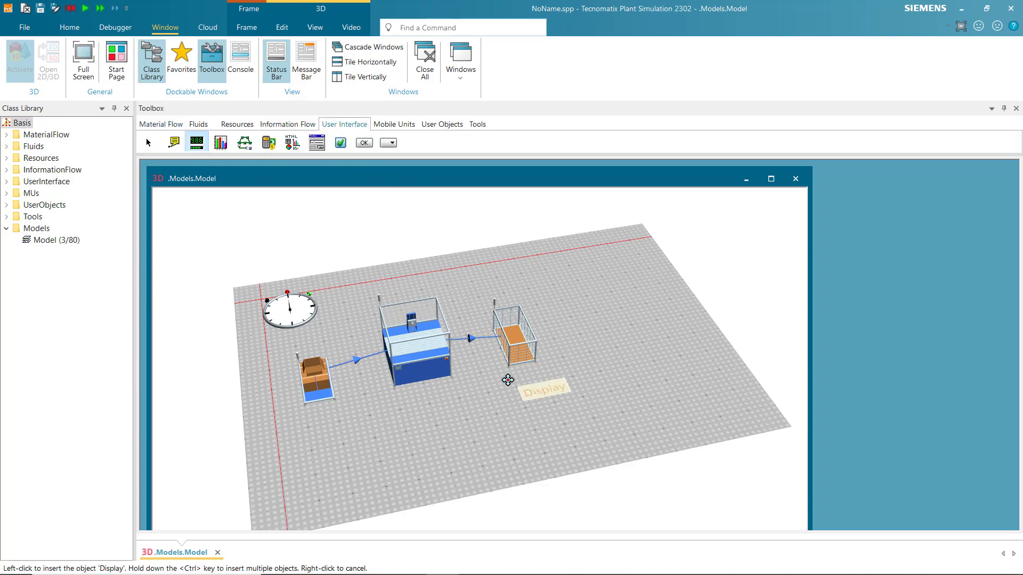
Place a Display object just below the Drain
{"action": "left_click", "coordinate": [528, 381]}
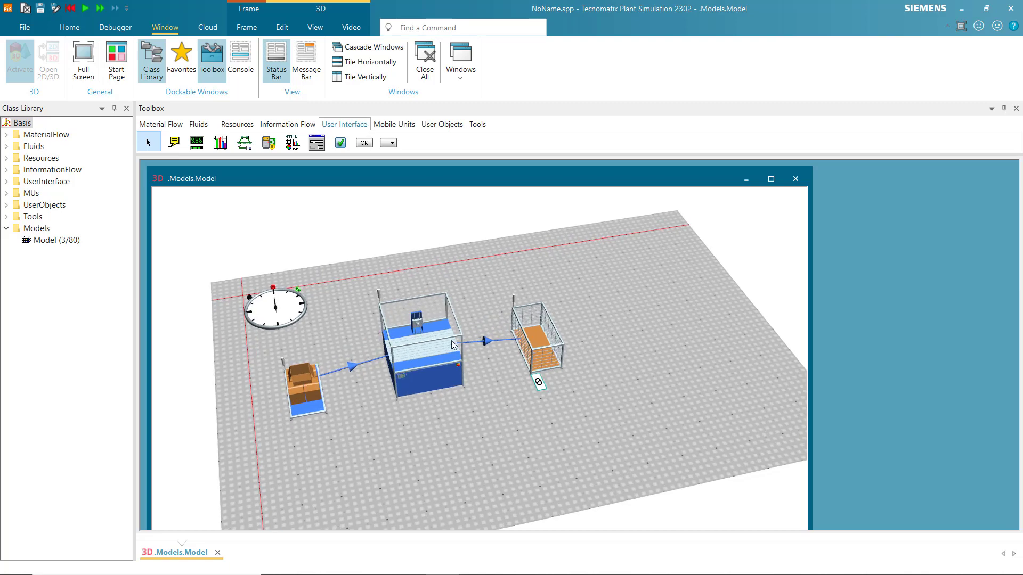
{"action": "left_click", "coordinate": [69, 28]}
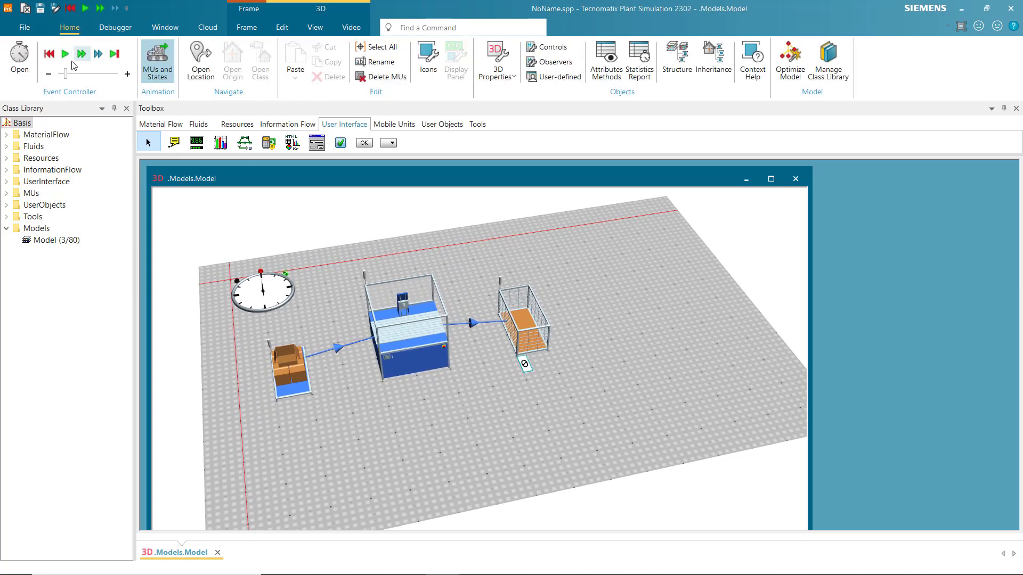
{"action": "left_click", "coordinate": [65, 53]}
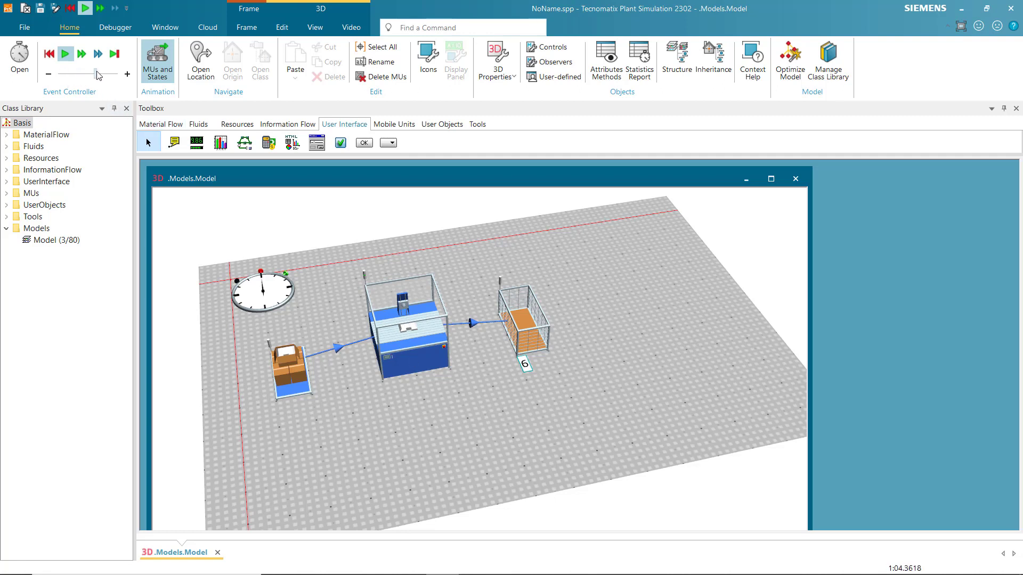
{"action": "left_click", "coordinate": [64, 54]}
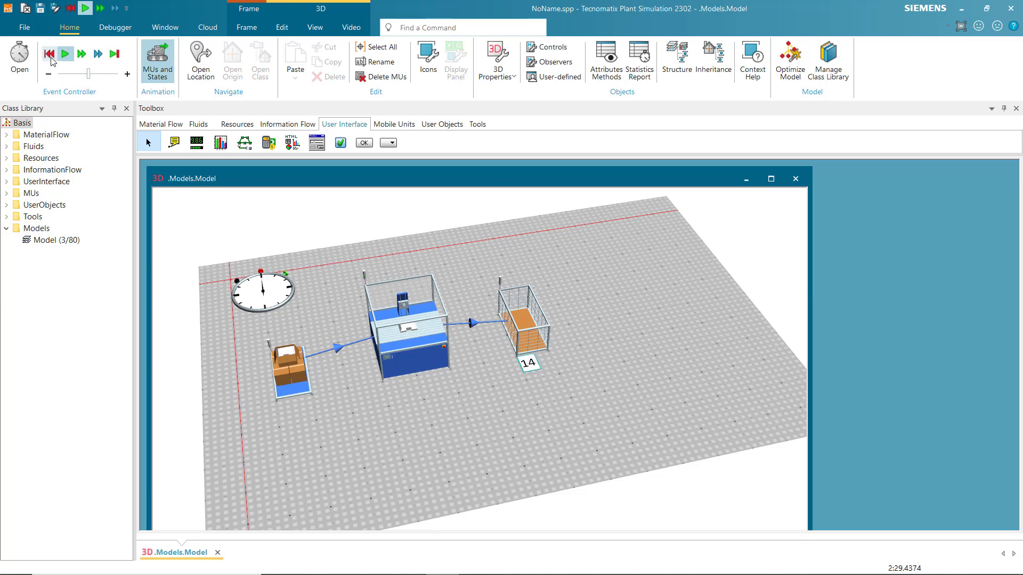
{"action": "left_click", "coordinate": [64, 54]}
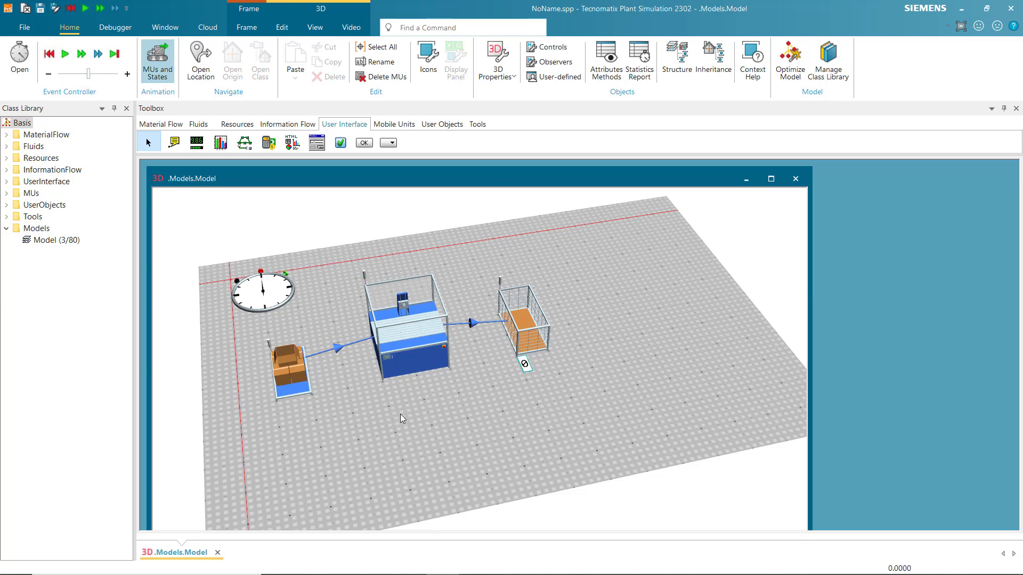
{"action": "mouse_move", "coordinate": [403, 442]}
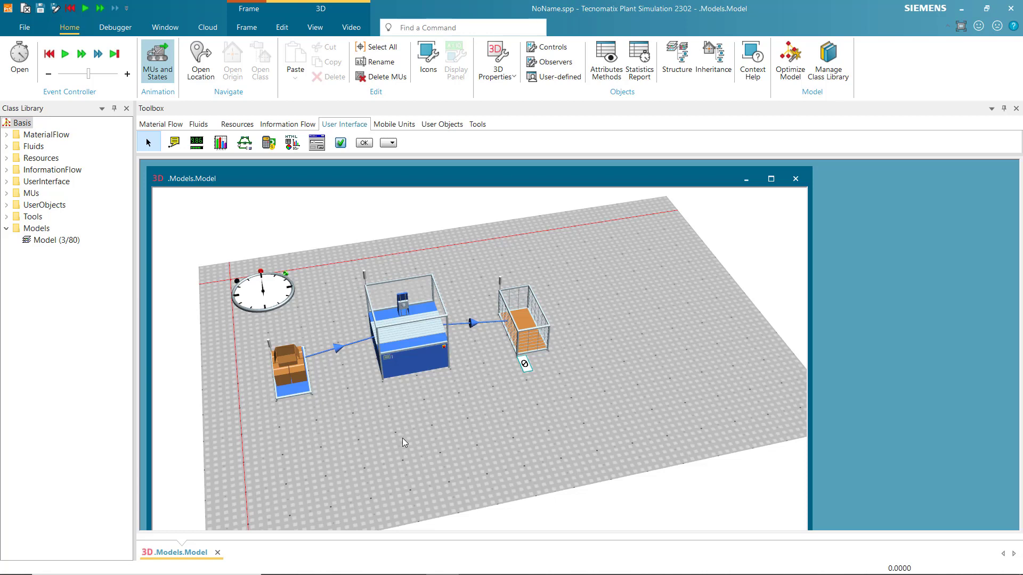
{"action": "mouse_move", "coordinate": [410, 433]}
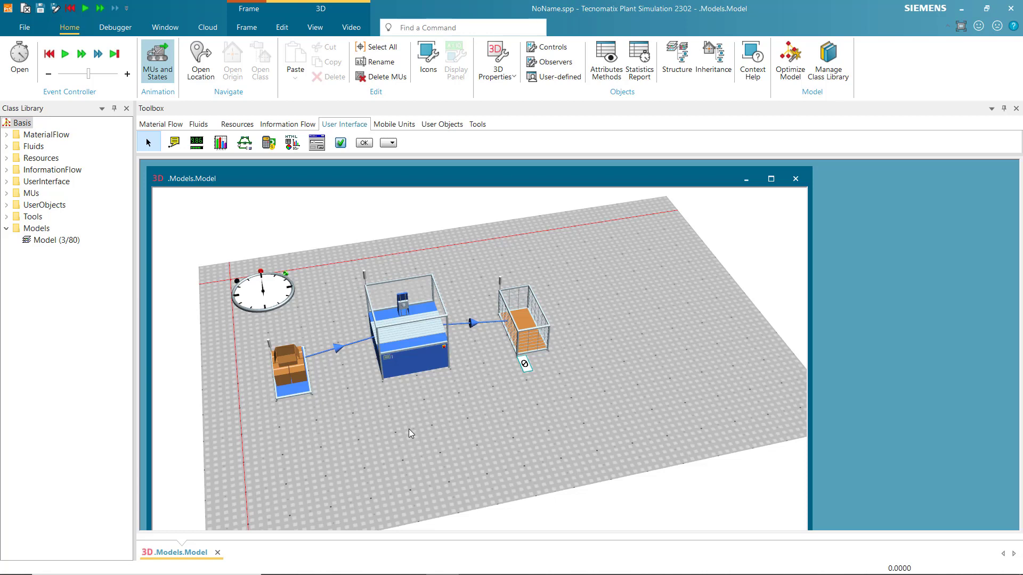
{"action": "mouse_move", "coordinate": [406, 404]}
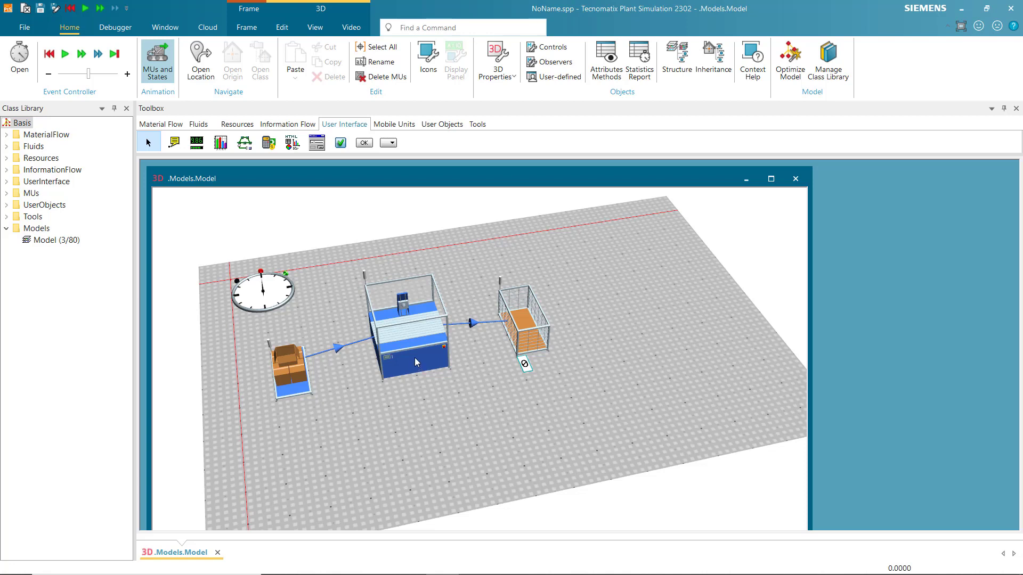
{"action": "mouse_move", "coordinate": [415, 363]}
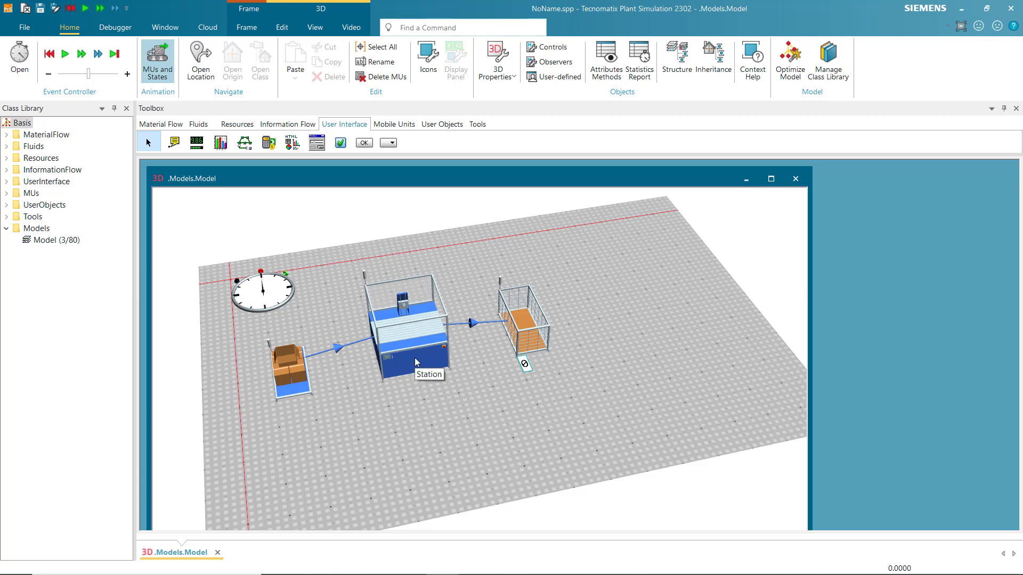
Show the Information Flow building blocks in the toolbox
{"action": "left_click", "coordinate": [287, 124]}
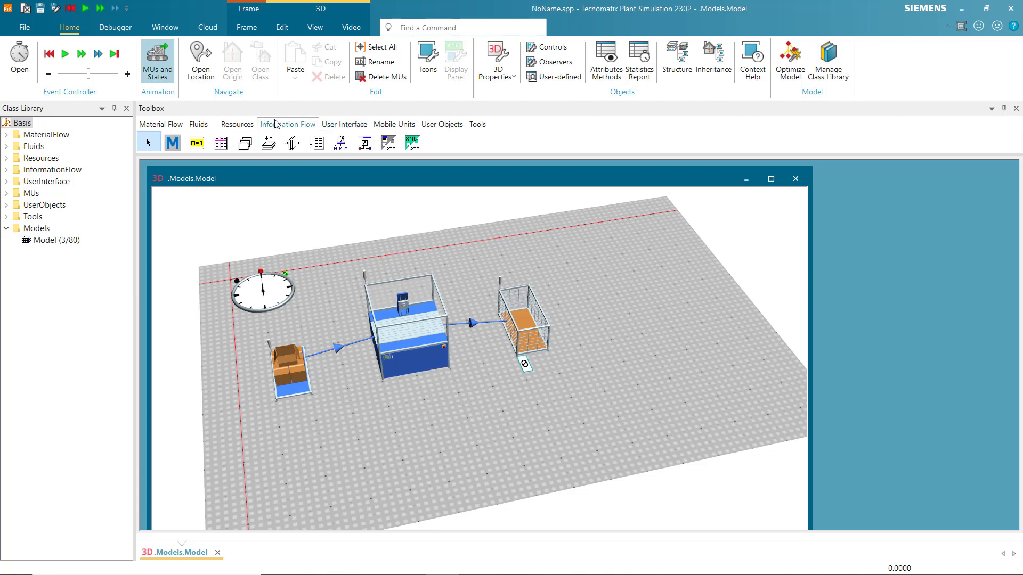
{"action": "mouse_move", "coordinate": [173, 143]}
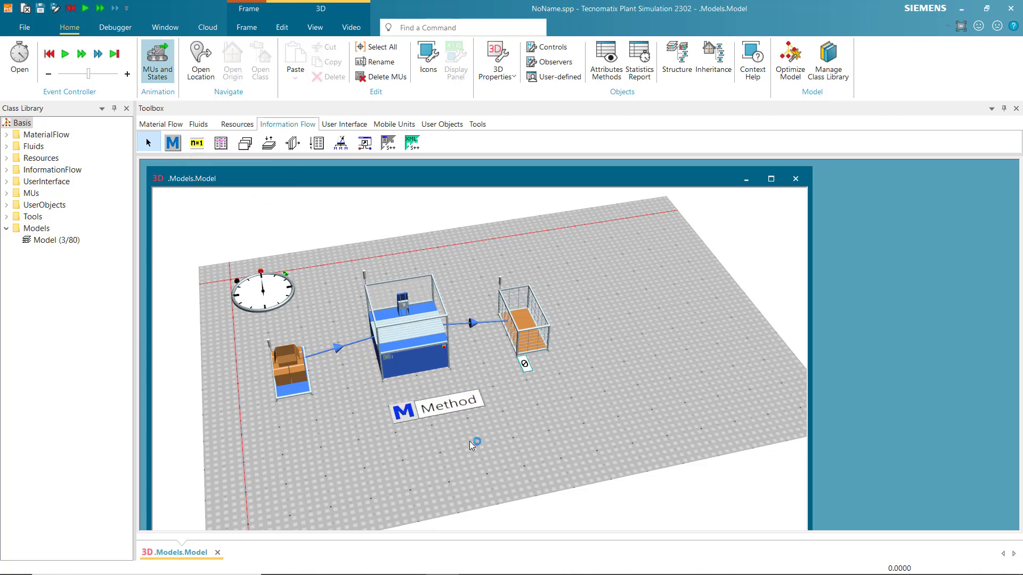
{"action": "mouse_move", "coordinate": [438, 446]}
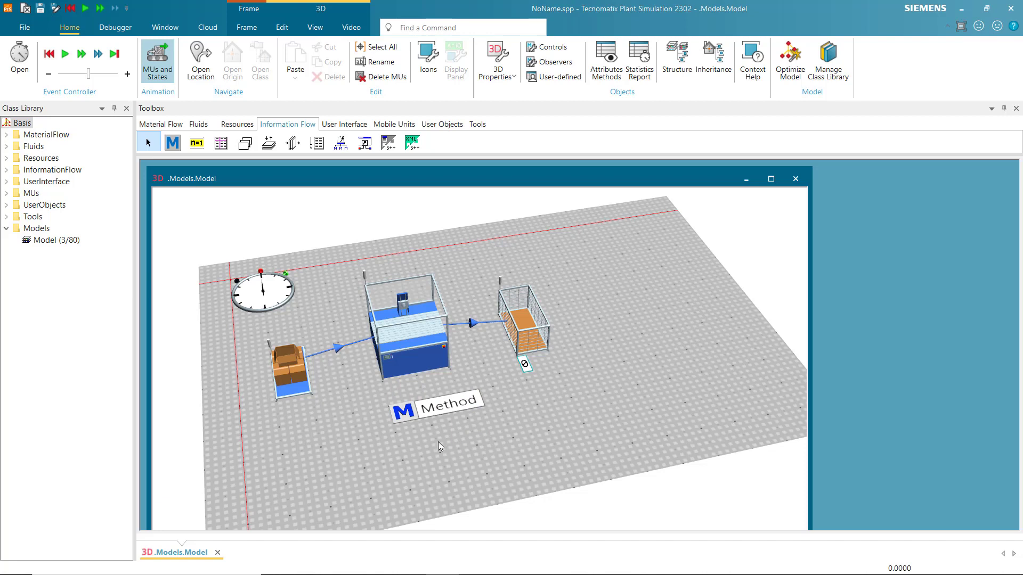
{"action": "mouse_move", "coordinate": [406, 392]}
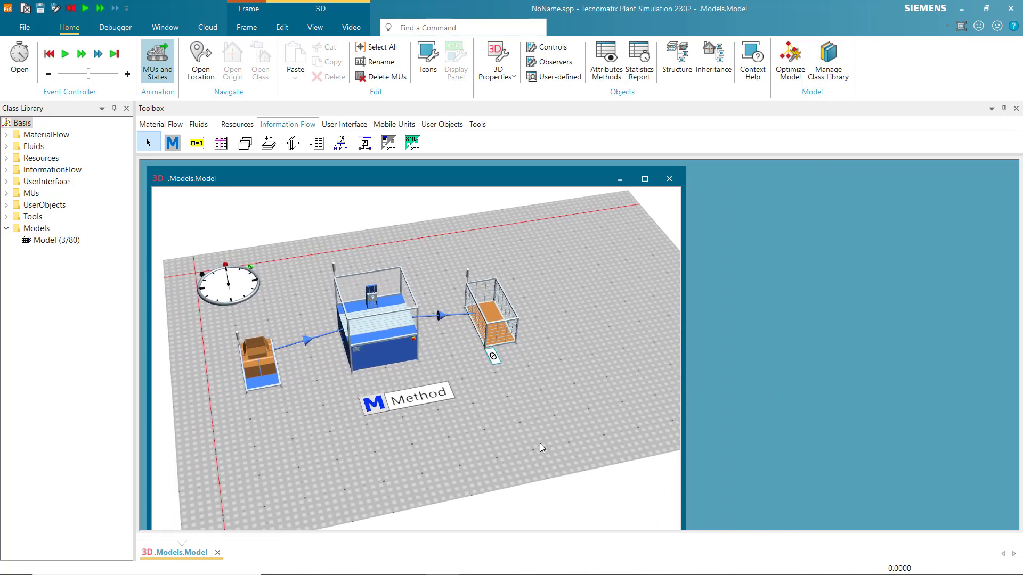
{"action": "mouse_move", "coordinate": [497, 444]}
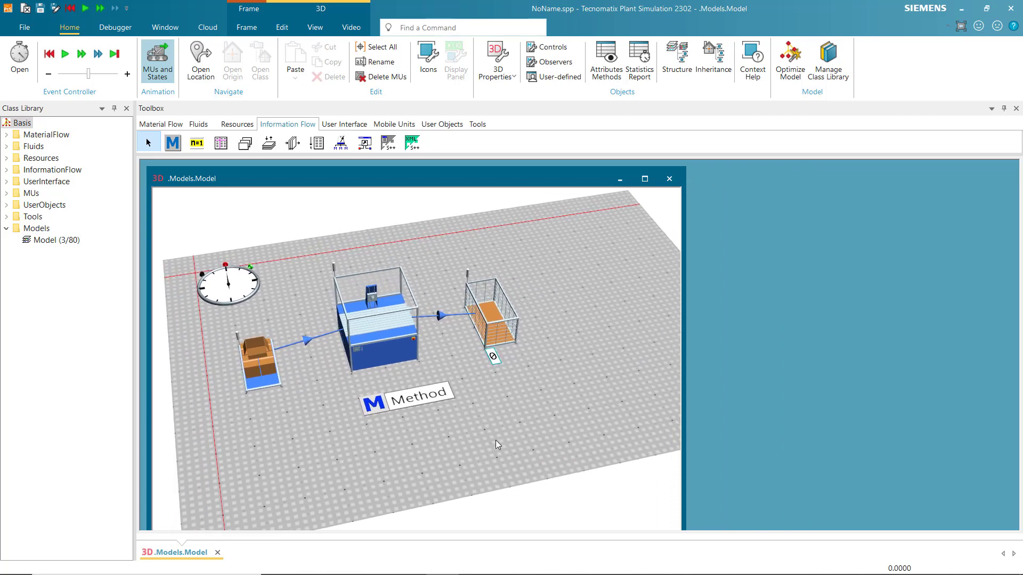
{"action": "mouse_move", "coordinate": [377, 351]}
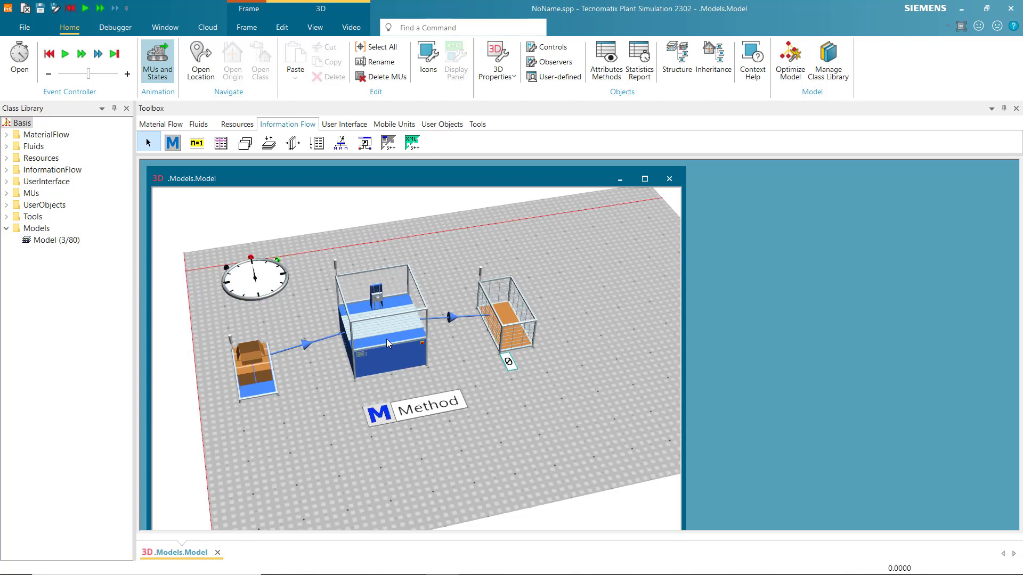
{"action": "mouse_move", "coordinate": [388, 343]}
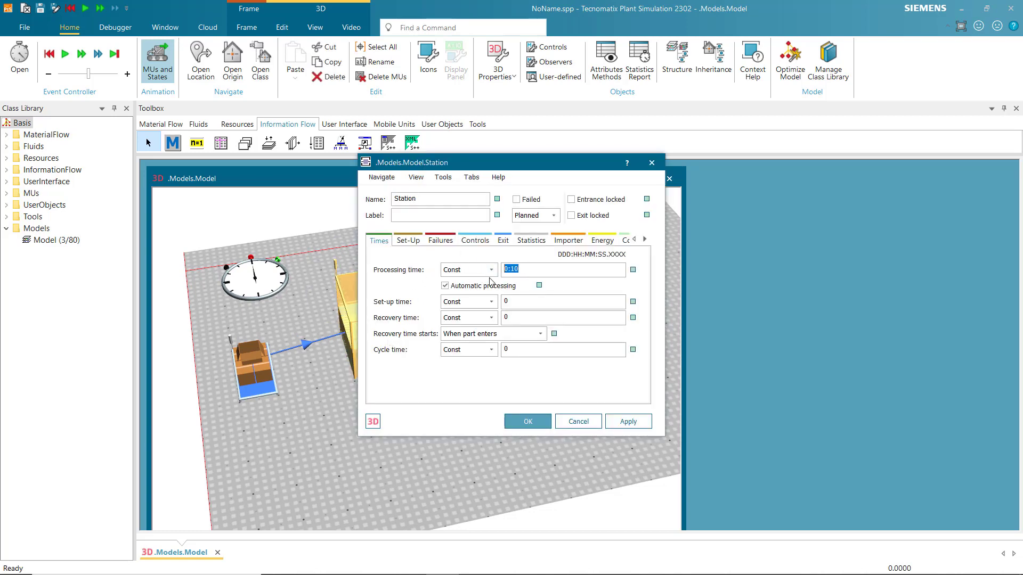
Enter 2 as the Station's processing time and confirm
{"action": "type", "text": "1"}
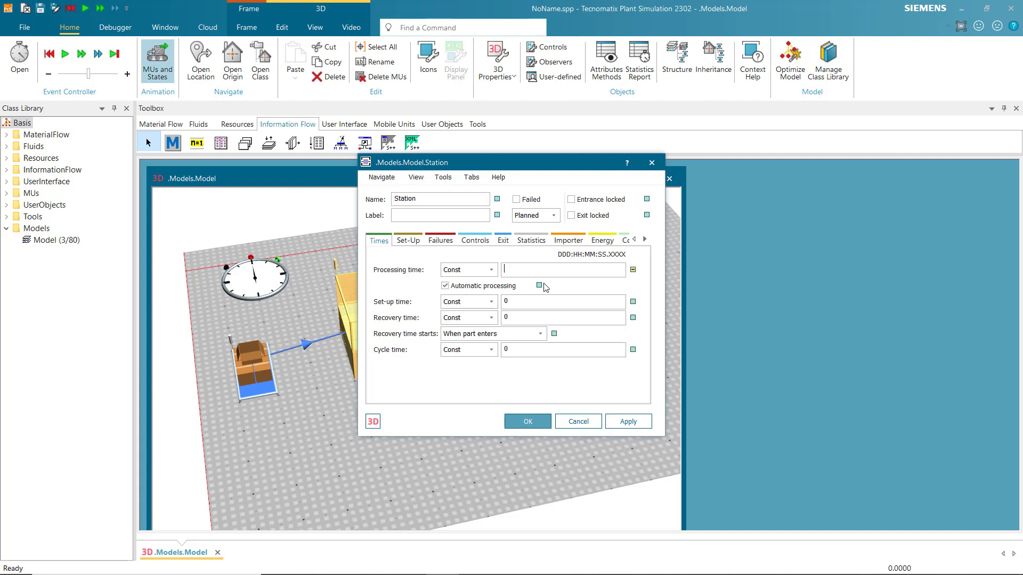
{"action": "type", "text": "2"}
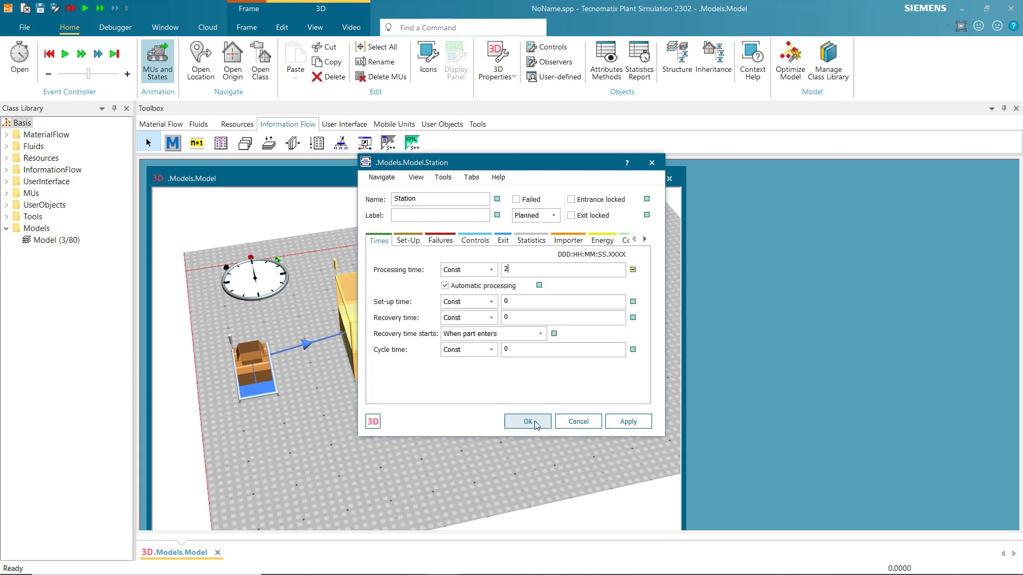
{"action": "left_click", "coordinate": [526, 421]}
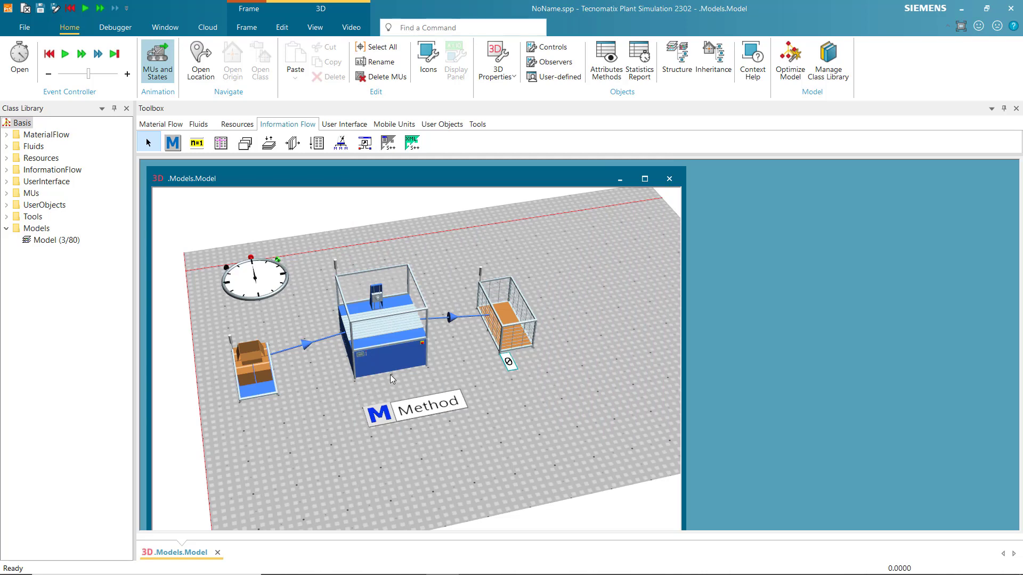
Choose the Method as the Station's Exit control and confirm
{"action": "left_click", "coordinate": [383, 320]}
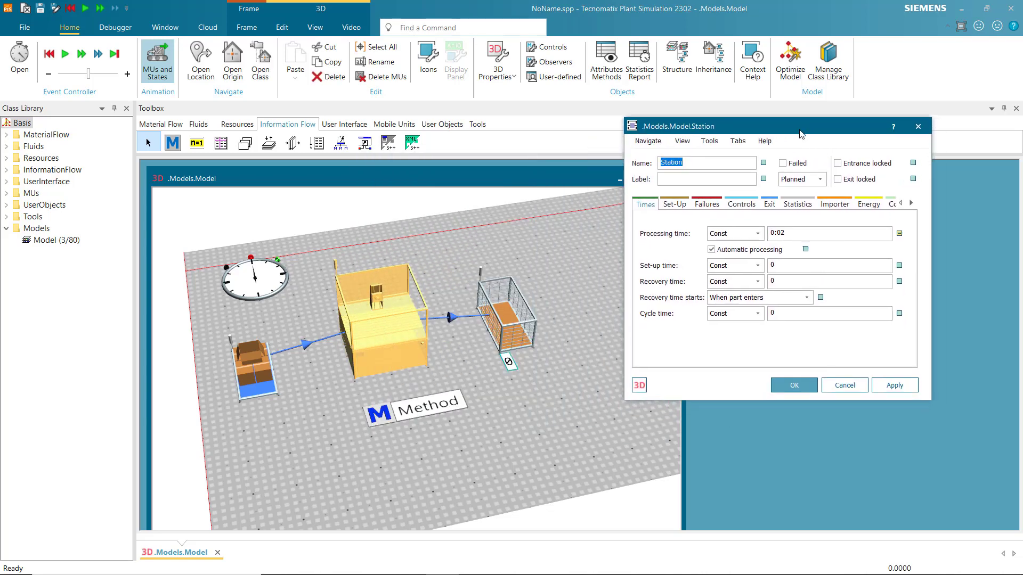
{"action": "left_click", "coordinate": [740, 203]}
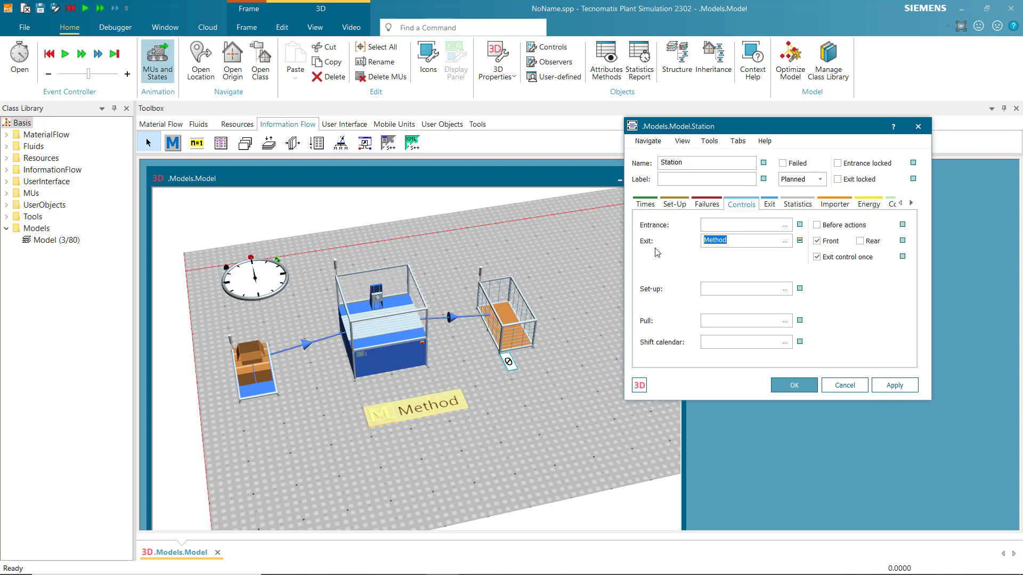
{"action": "mouse_move", "coordinate": [641, 252]}
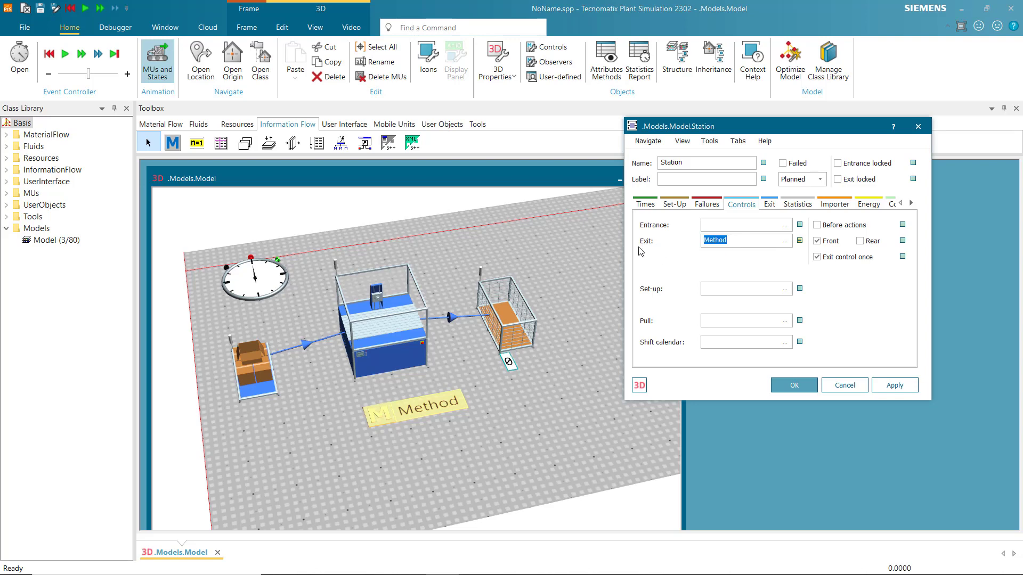
{"action": "mouse_move", "coordinate": [793, 385]}
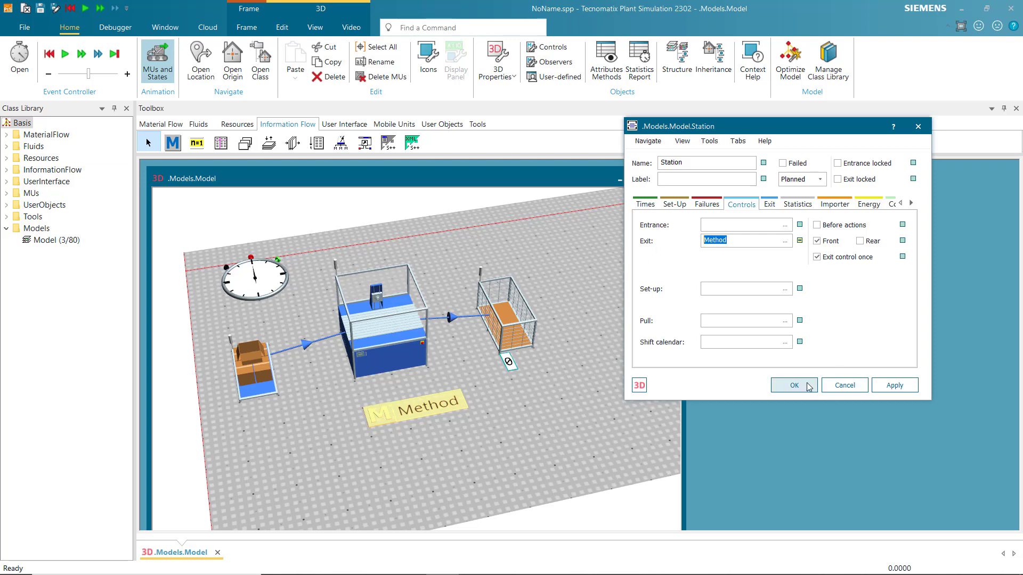
{"action": "mouse_move", "coordinate": [807, 389]}
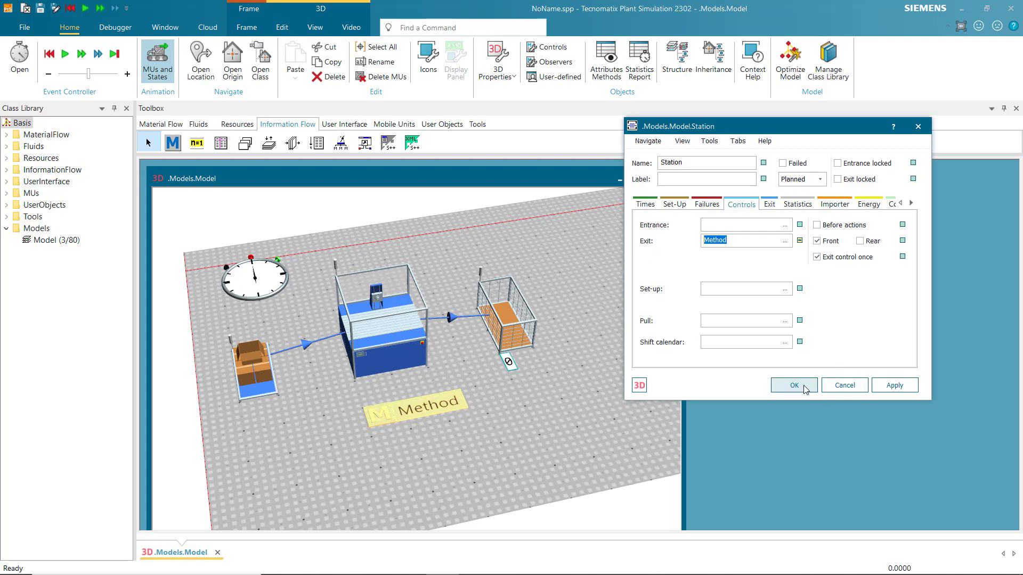
{"action": "left_click", "coordinate": [793, 384]}
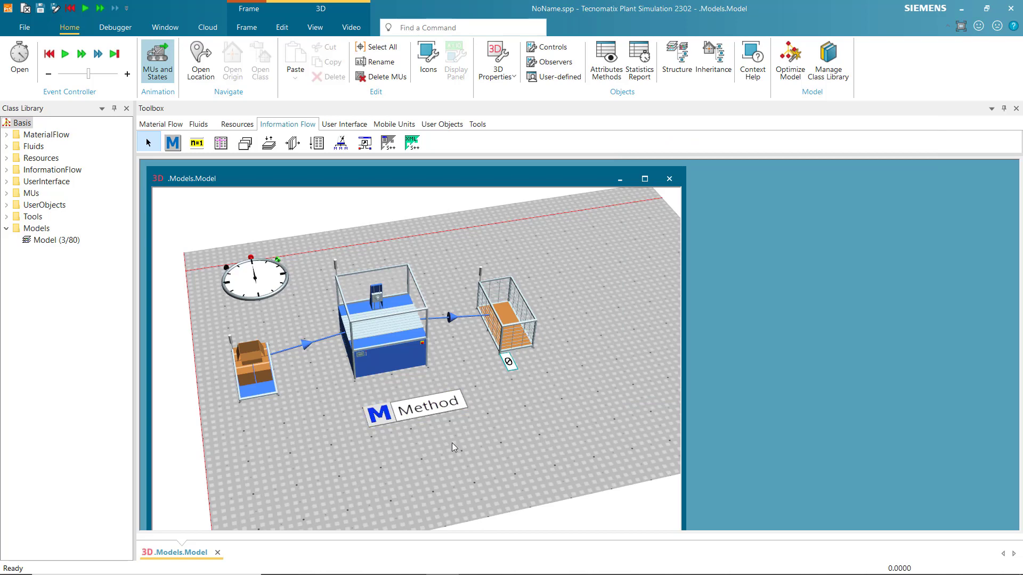
Write Debug as the Method's only code and apply the changes
{"action": "double_click", "coordinate": [414, 411]}
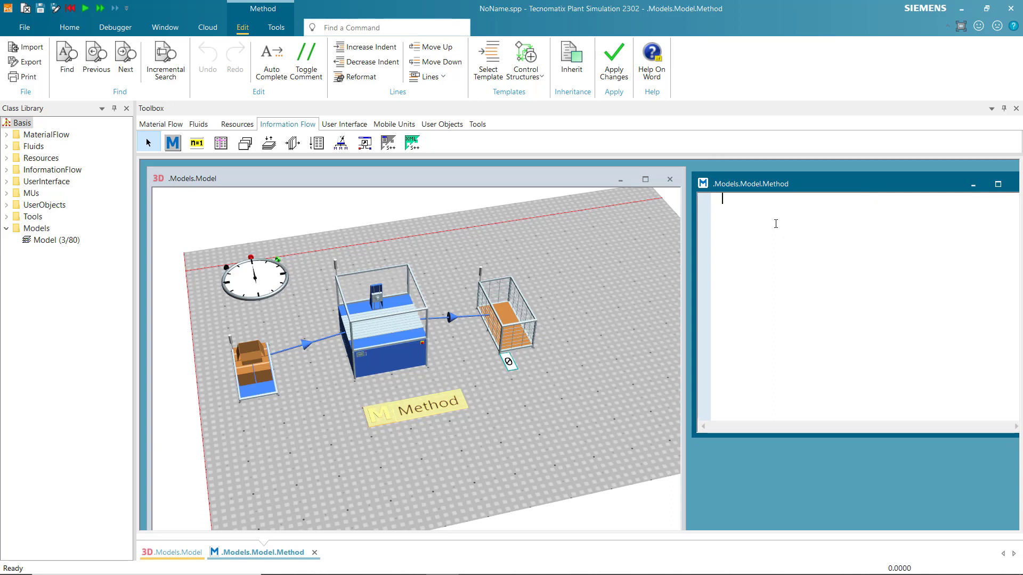
{"action": "type", "text": "Debug"}
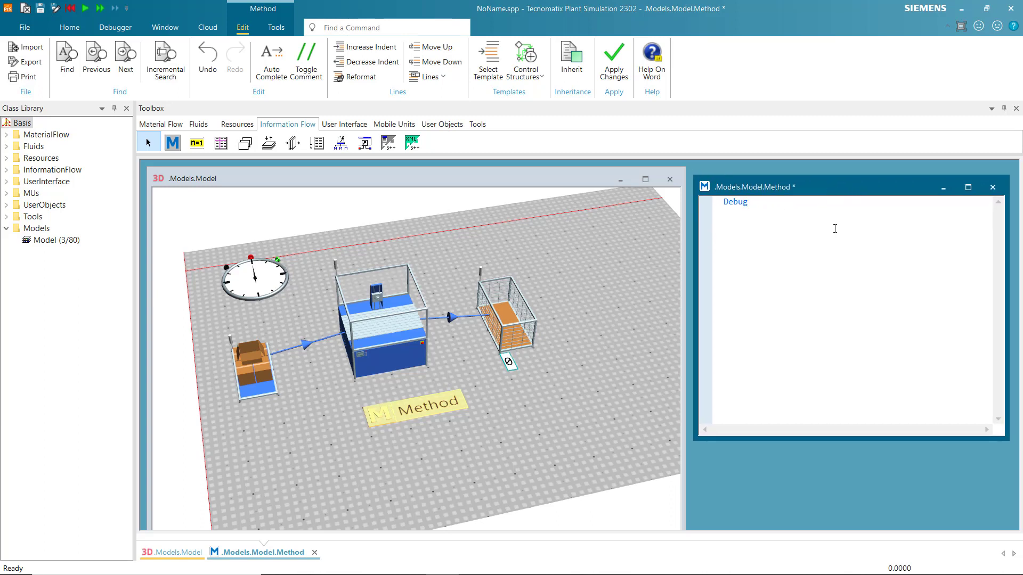
{"action": "mouse_move", "coordinate": [612, 58]}
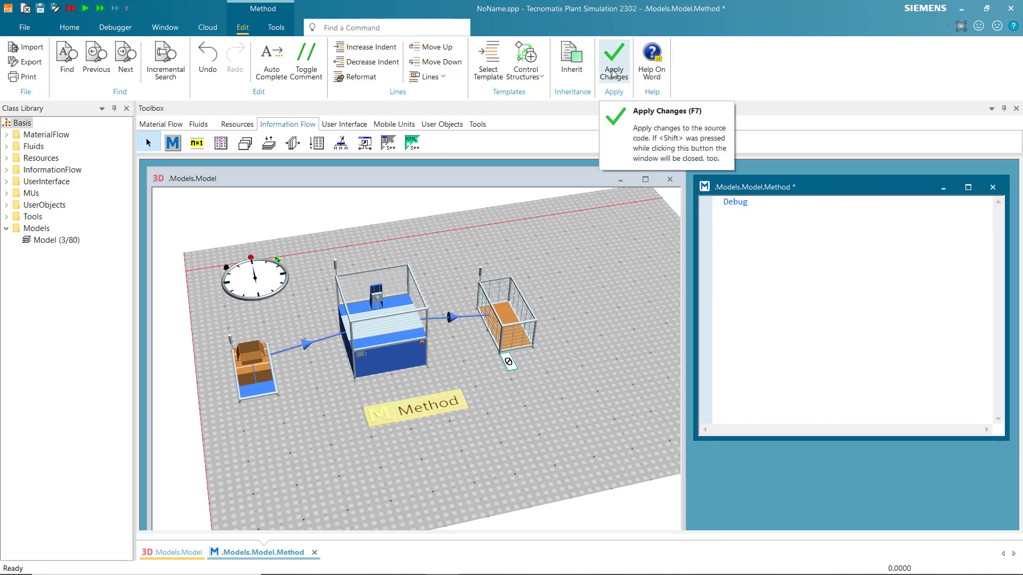
{"action": "left_click", "coordinate": [612, 61]}
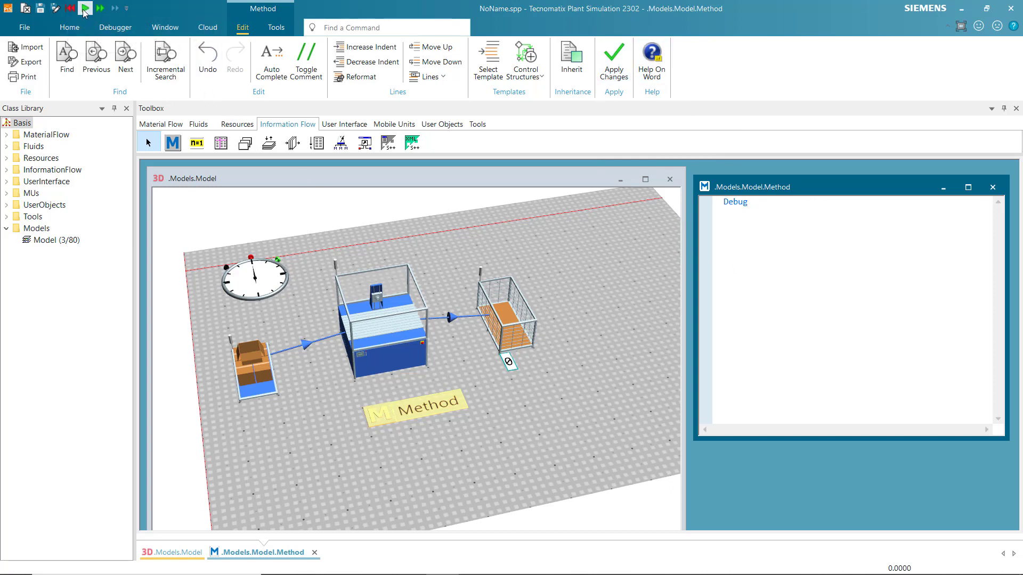
{"action": "left_click", "coordinate": [85, 8]}
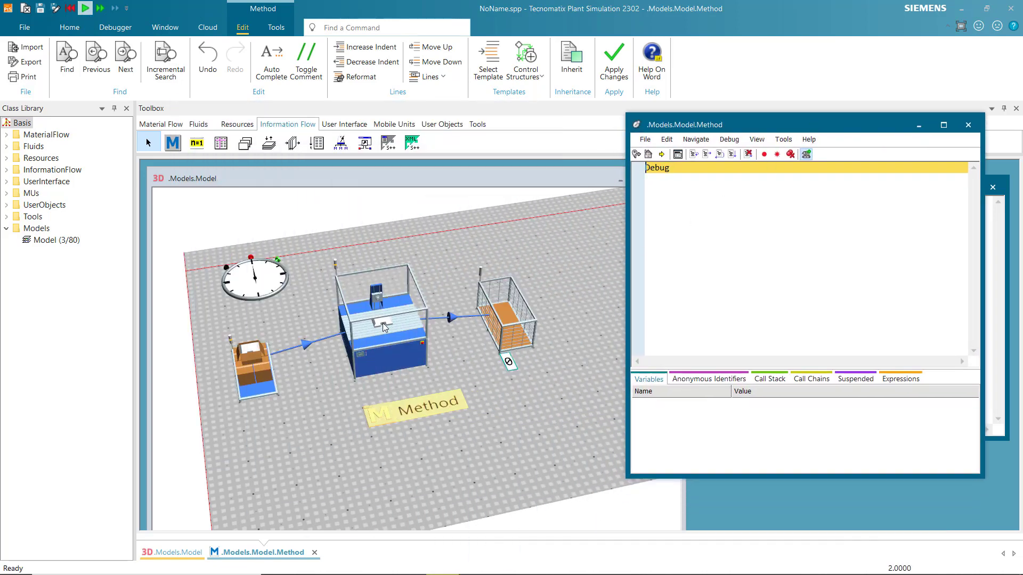
{"action": "mouse_move", "coordinate": [400, 370]}
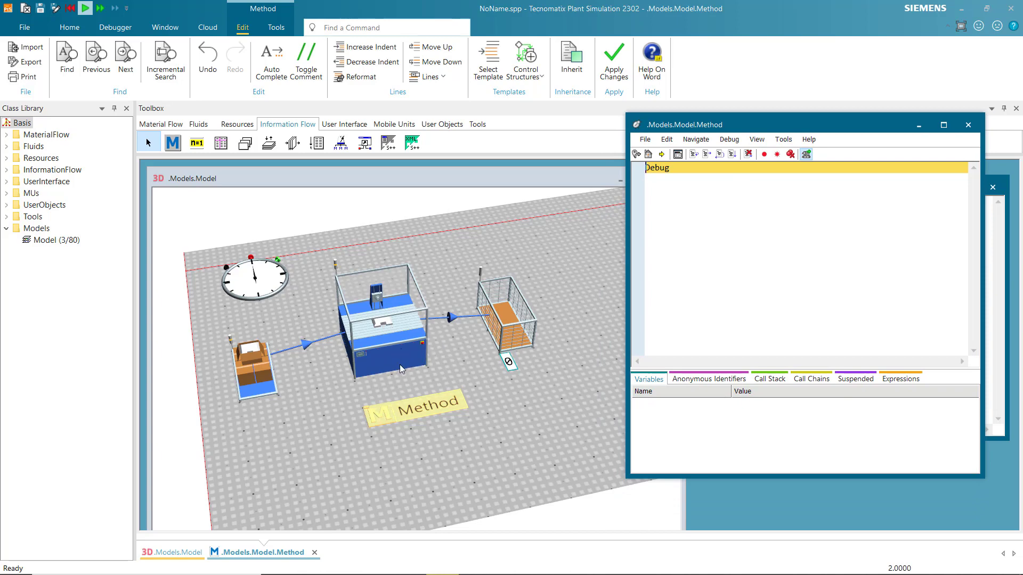
{"action": "mouse_move", "coordinate": [406, 365]}
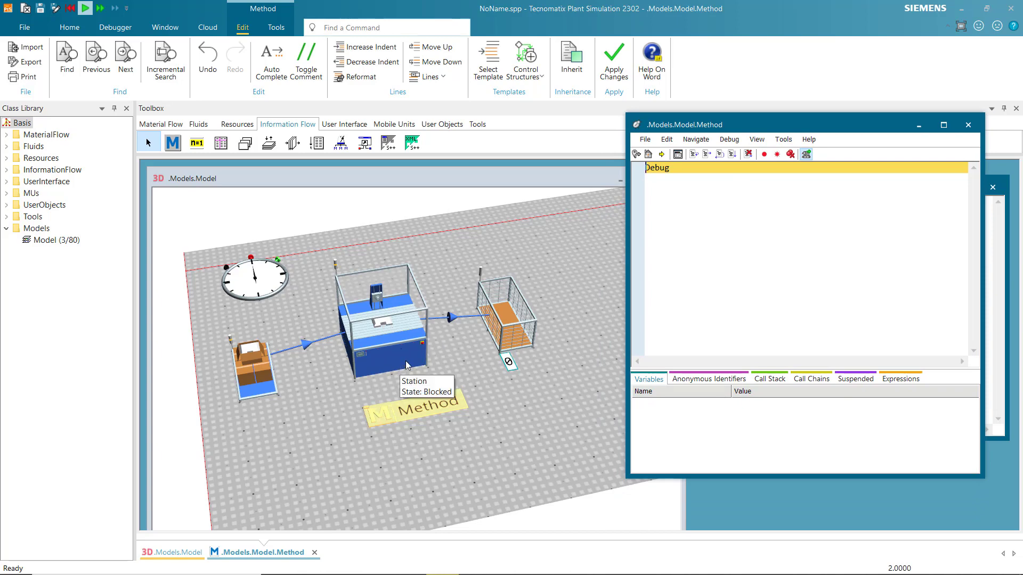
{"action": "mouse_move", "coordinate": [368, 352]}
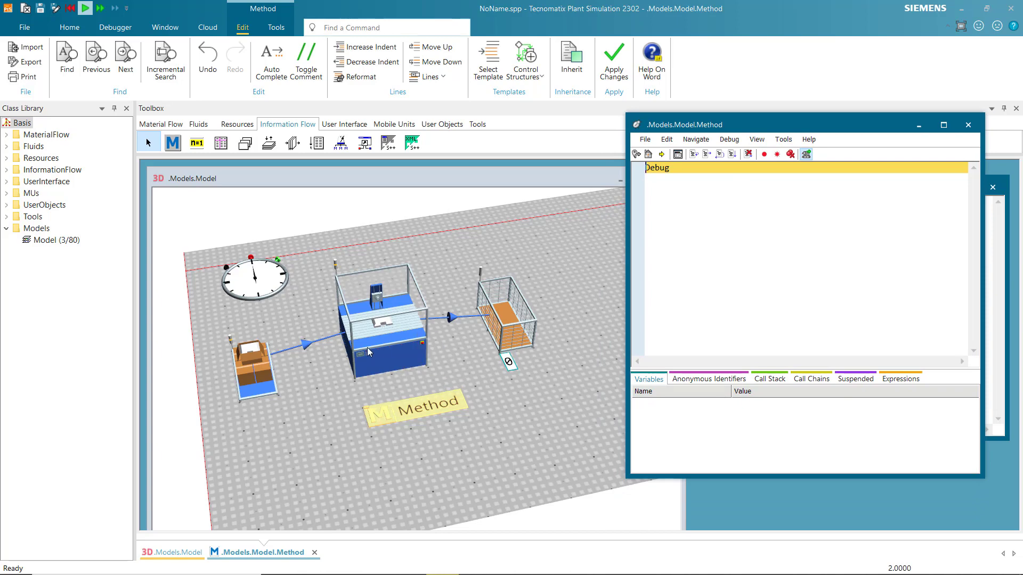
{"action": "mouse_move", "coordinate": [384, 354]}
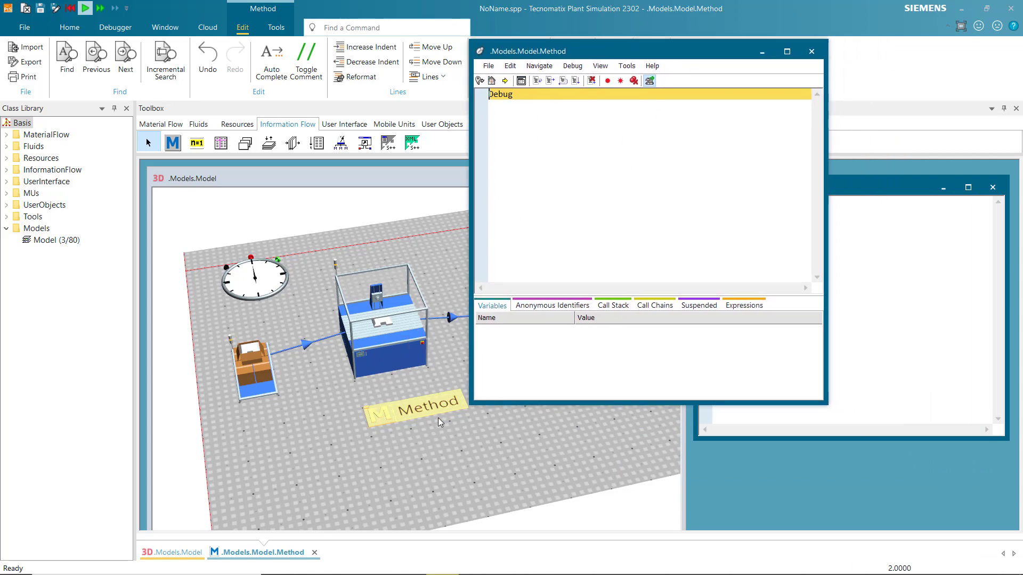
{"action": "mouse_move", "coordinate": [542, 121]}
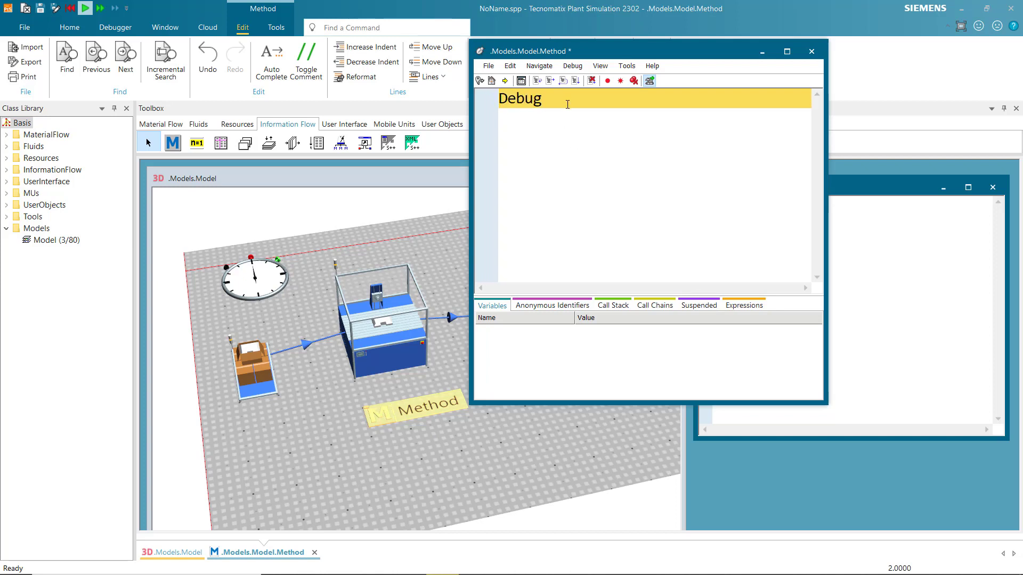
Type Station.ExitLocked := True on a new line below Debug
{"action": "left_click", "coordinate": [499, 121]}
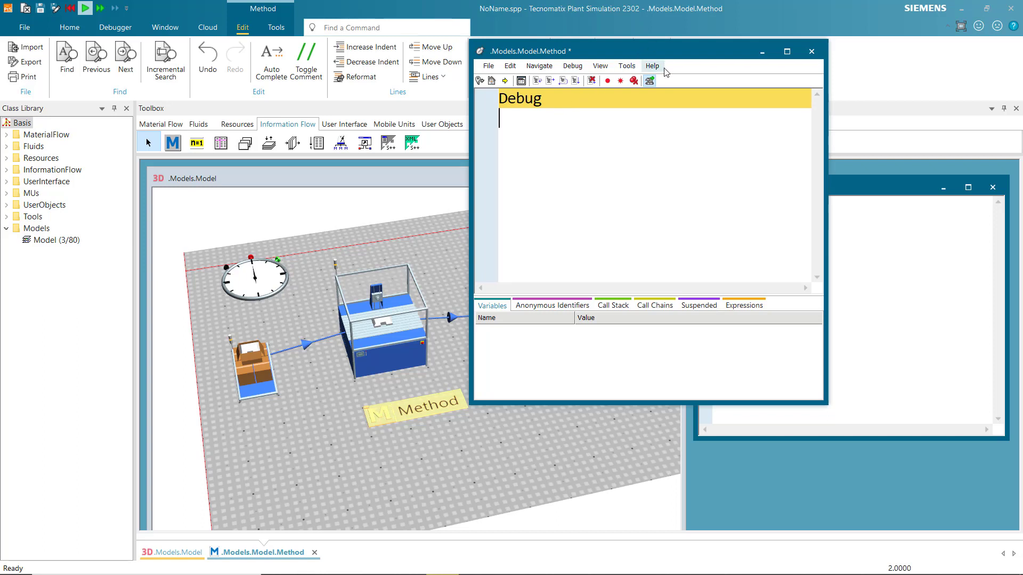
{"action": "left_click", "coordinate": [171, 552]}
{"action": "type", "text": "Station"}
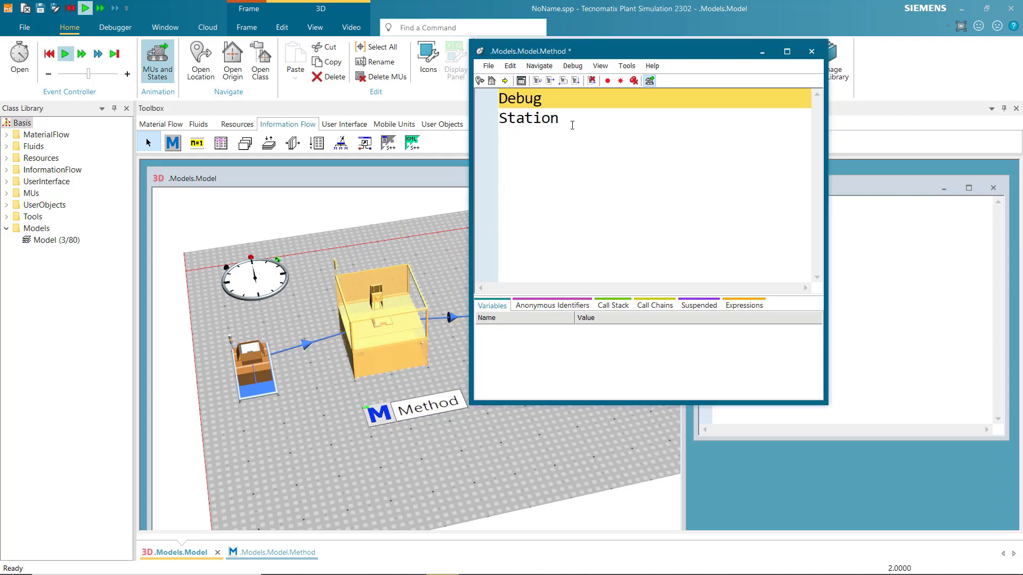
{"action": "type", "text": "."}
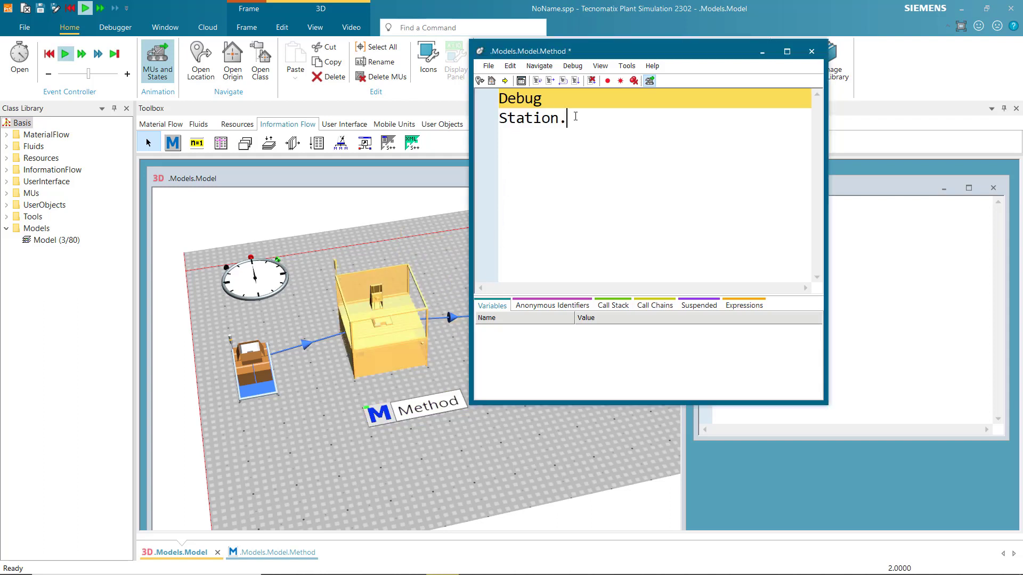
{"action": "type", "text": "Exi"}
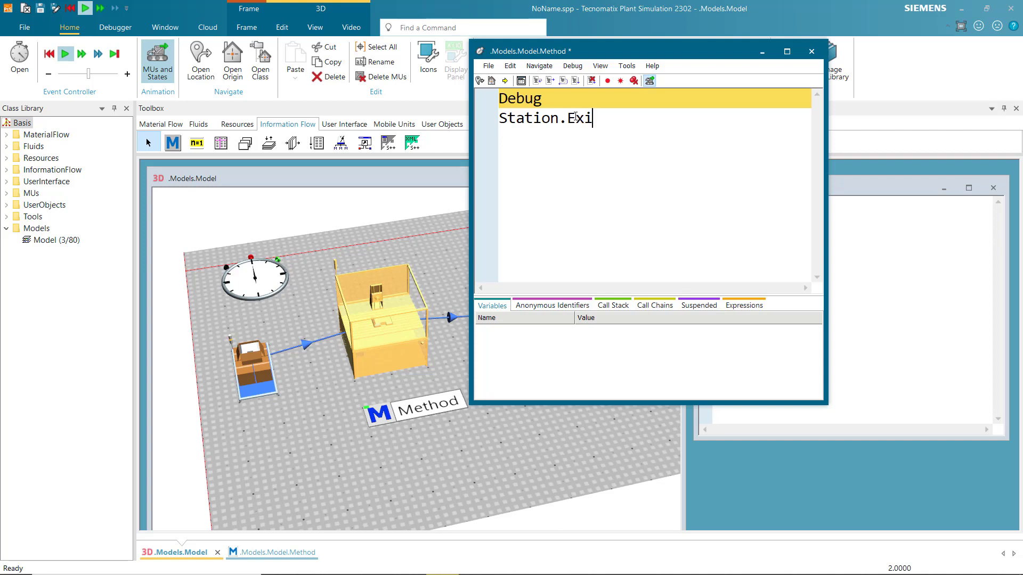
{"action": "type", "text": "t"}
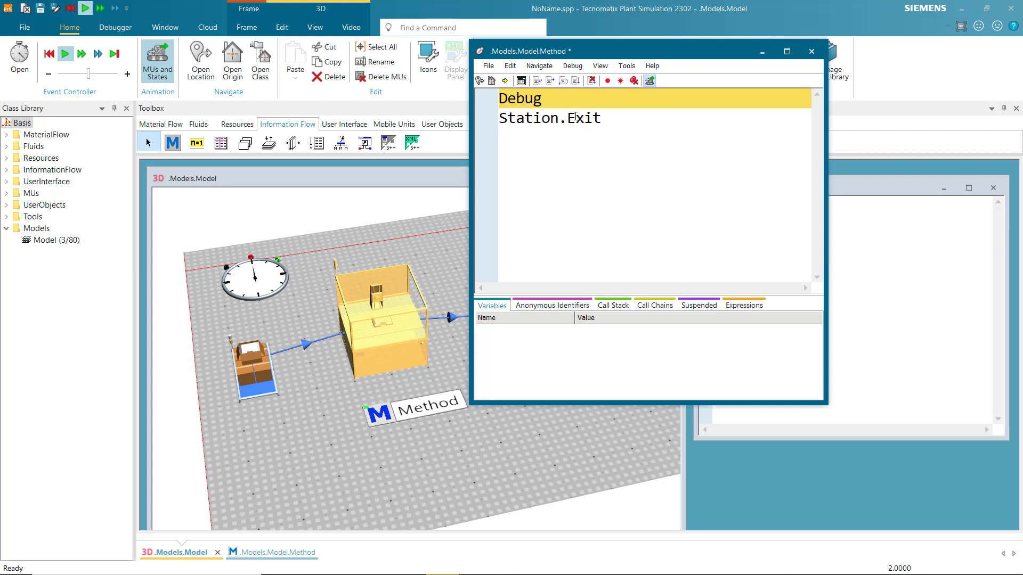
{"action": "type", "text": "Locked"}
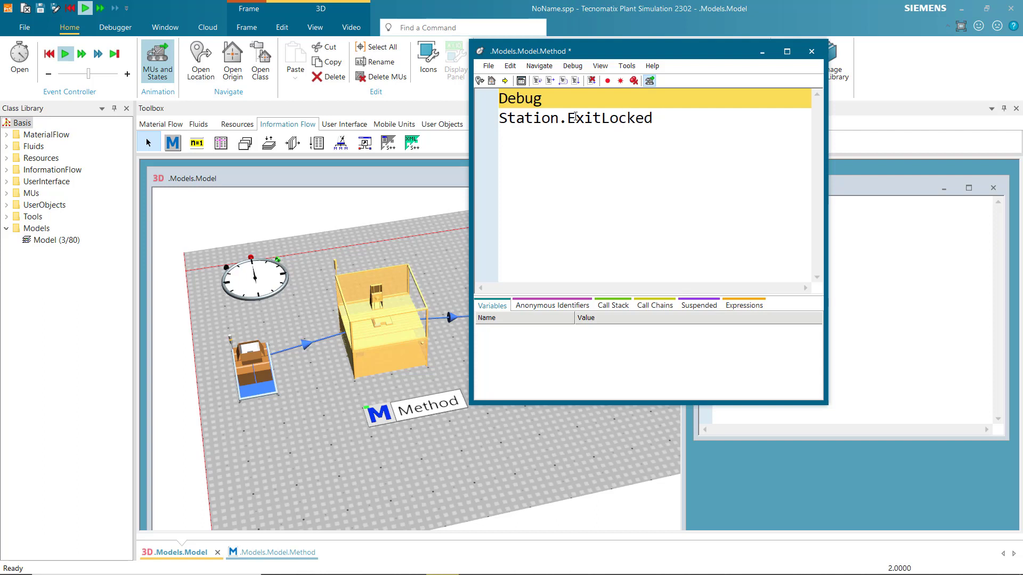
{"action": "type", "text": ":="}
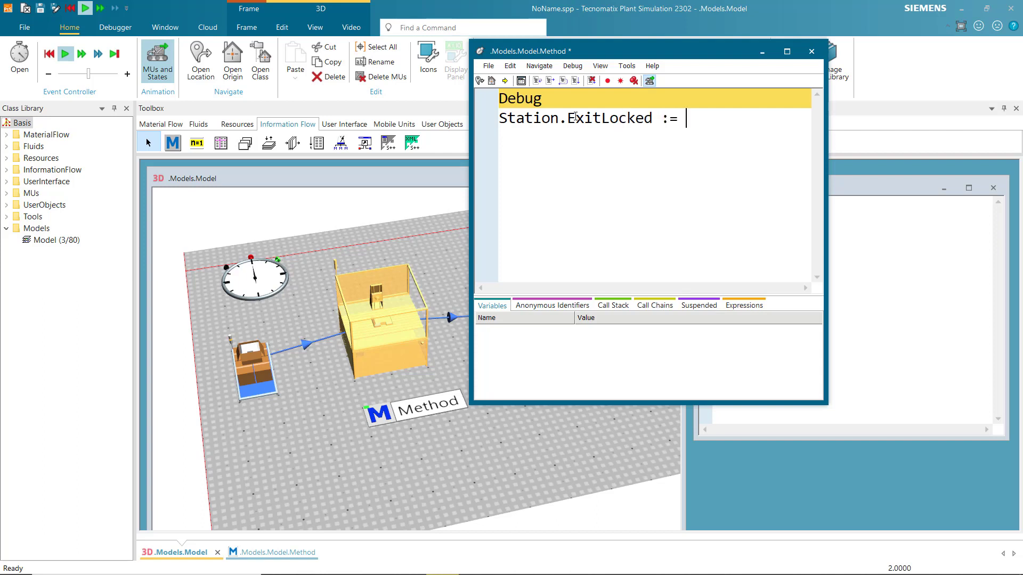
{"action": "type", "text": "True"}
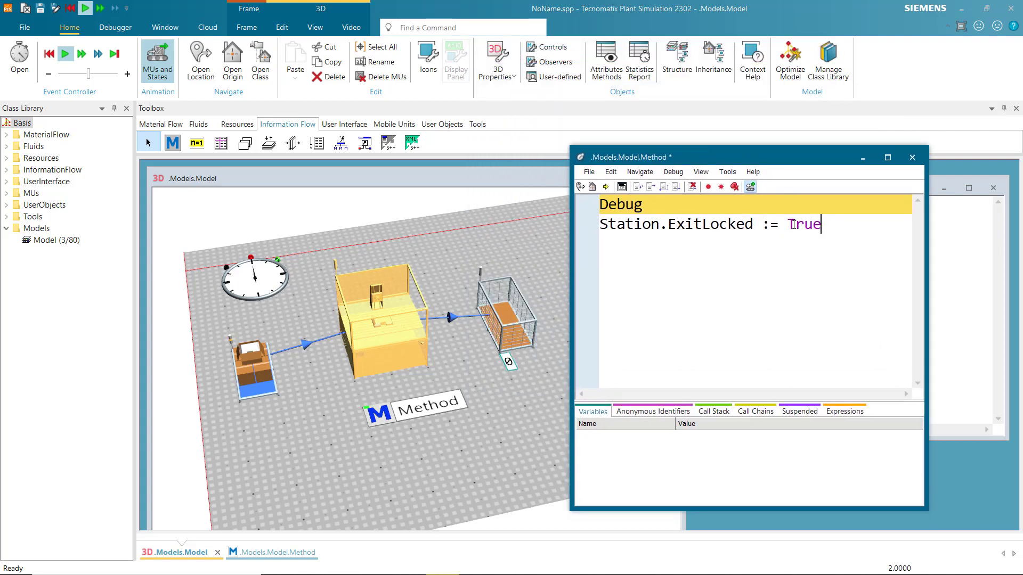
{"action": "mouse_move", "coordinate": [636, 187]}
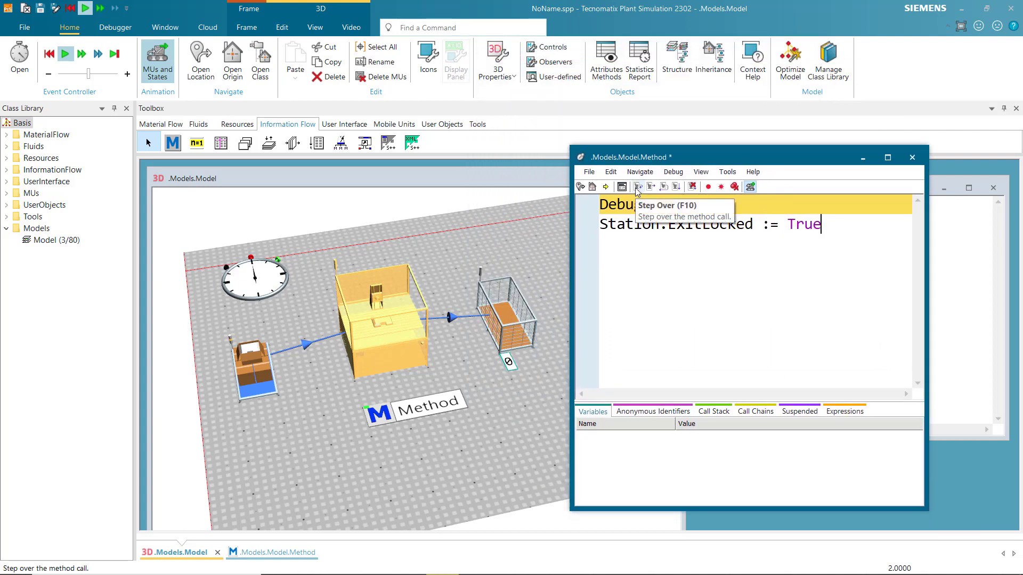
Step over the Method, accept applying the code changes, then reopen the Station's properties
{"action": "left_click", "coordinate": [638, 187]}
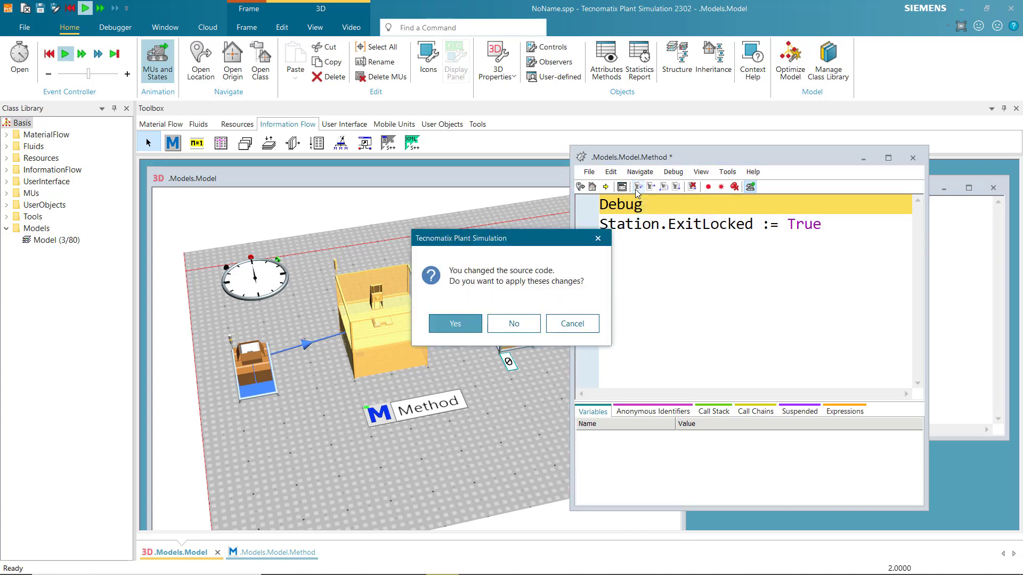
{"action": "left_click", "coordinate": [454, 324]}
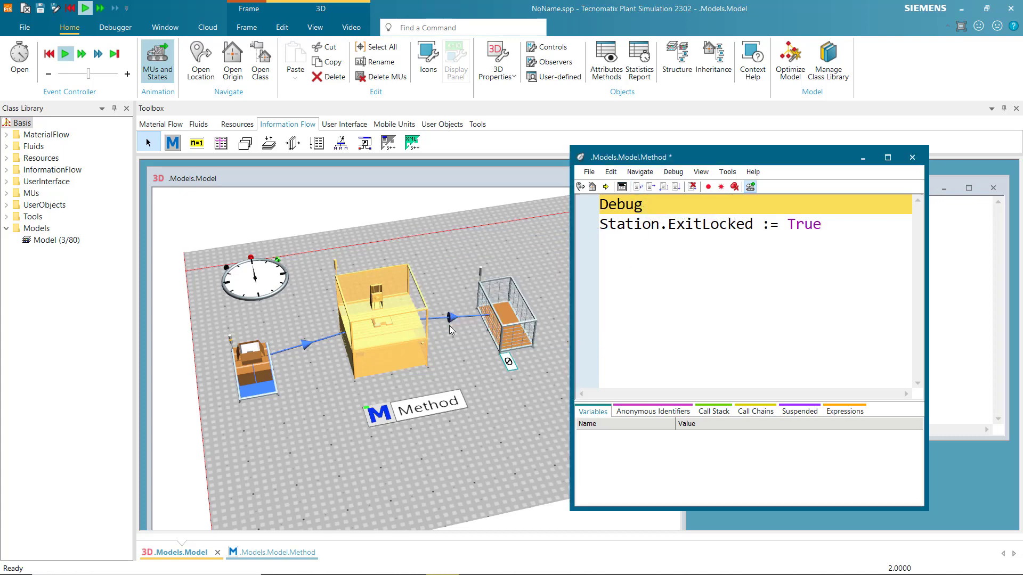
{"action": "left_click", "coordinate": [640, 187]}
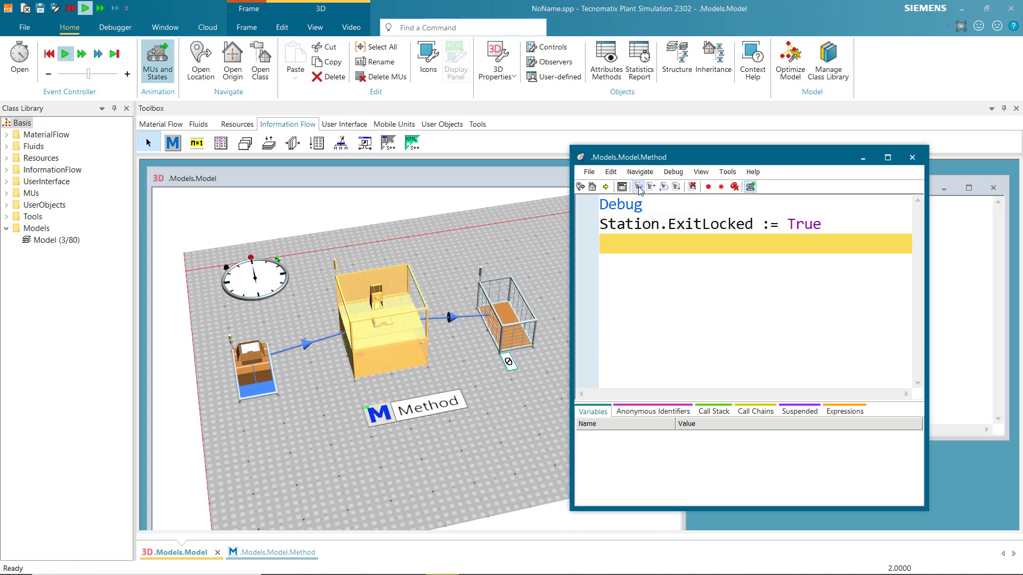
{"action": "left_click", "coordinate": [639, 187]}
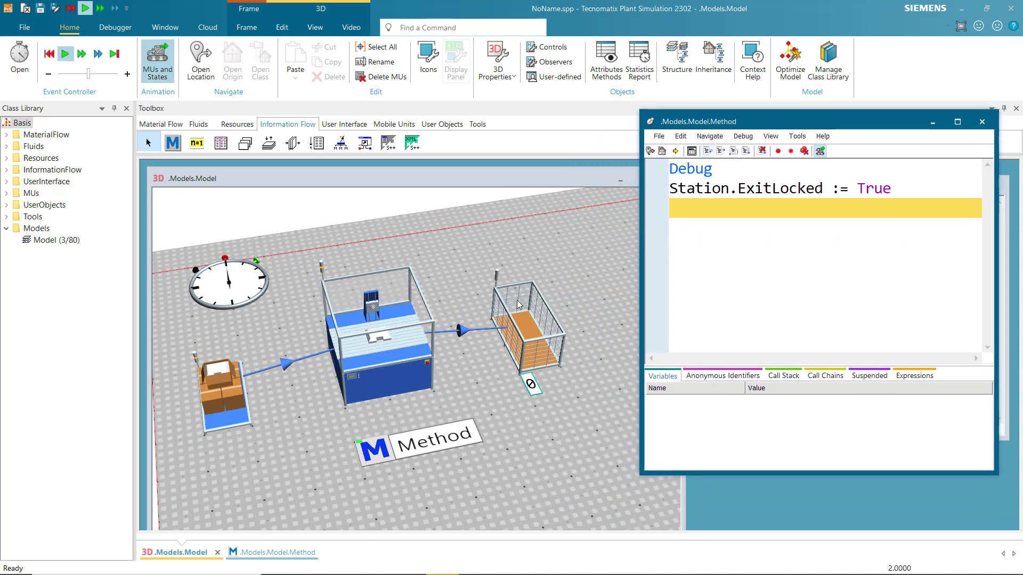
{"action": "double_click", "coordinate": [381, 320]}
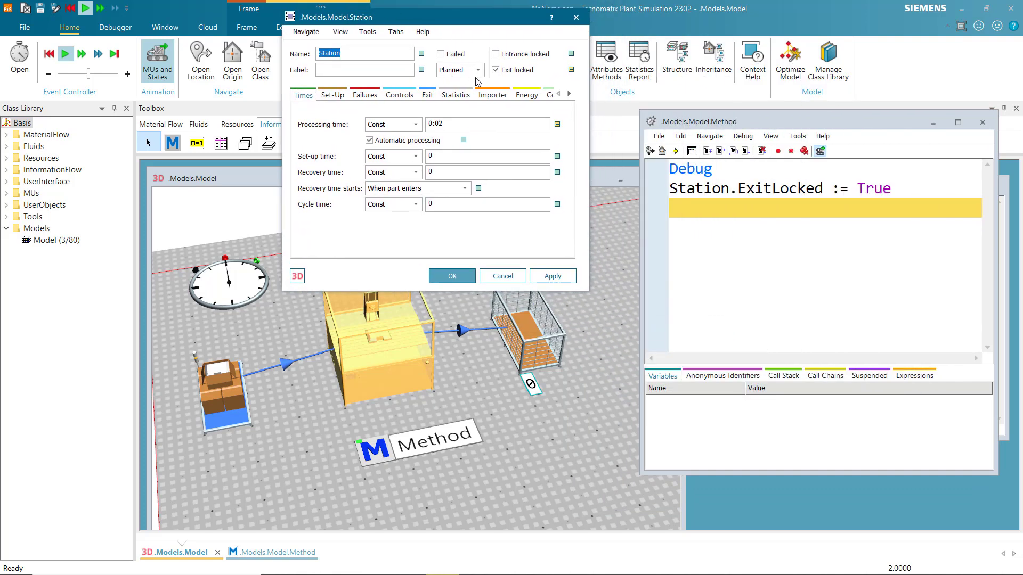
{"action": "mouse_move", "coordinate": [408, 293]}
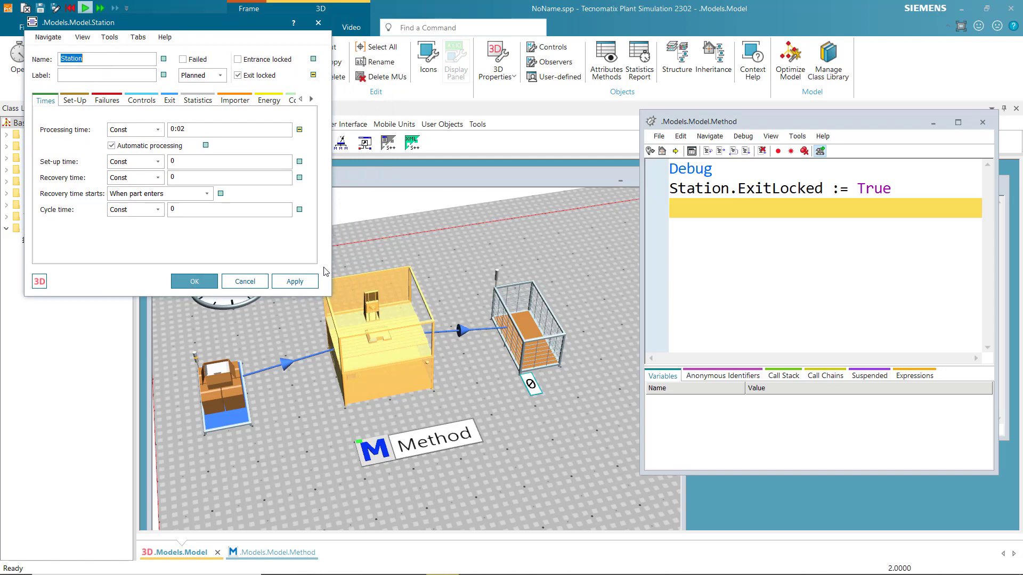
{"action": "mouse_move", "coordinate": [291, 266]}
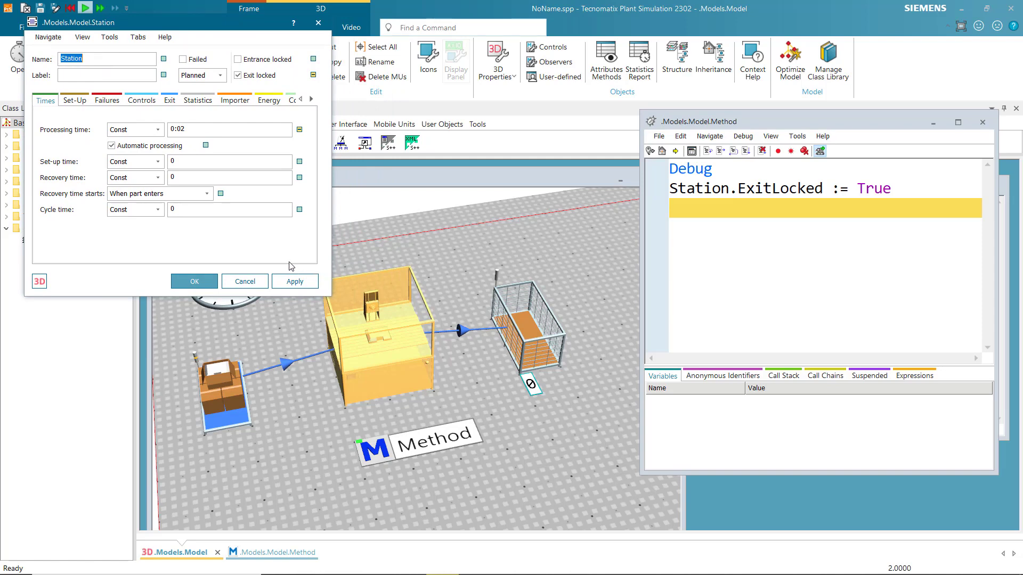
{"action": "mouse_move", "coordinate": [401, 233]}
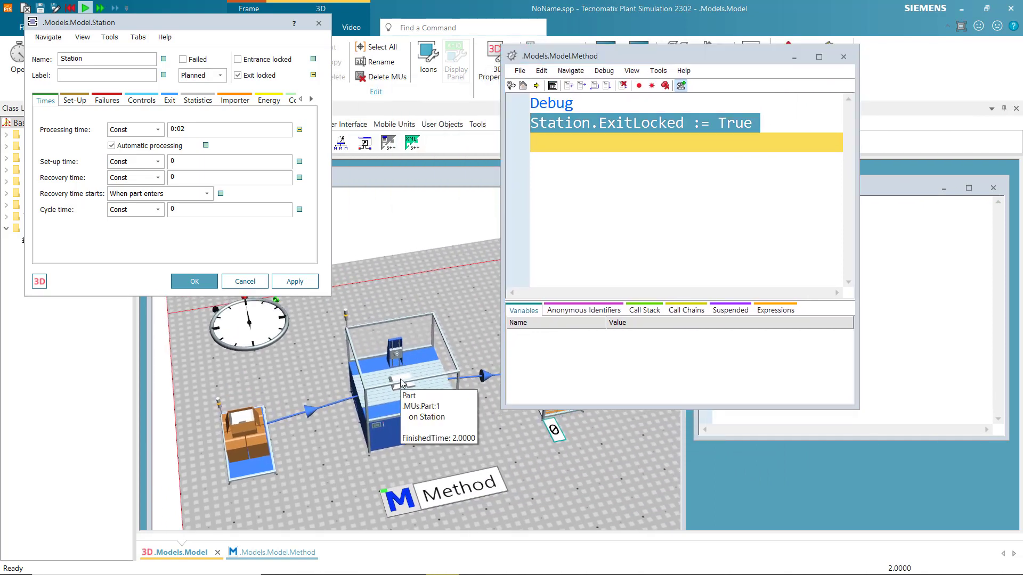
{"action": "mouse_move", "coordinate": [456, 288]}
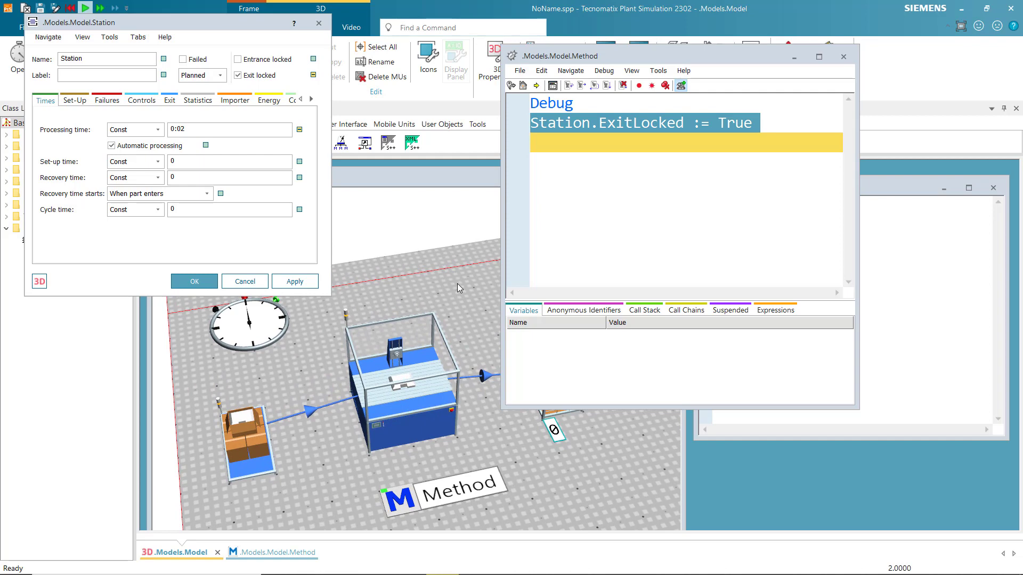
{"action": "mouse_move", "coordinate": [454, 286]}
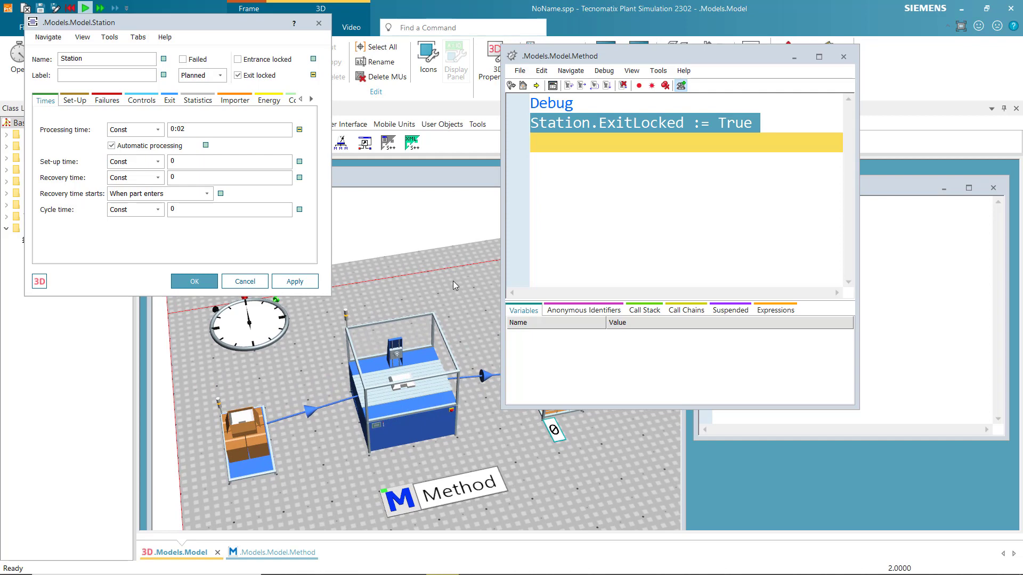